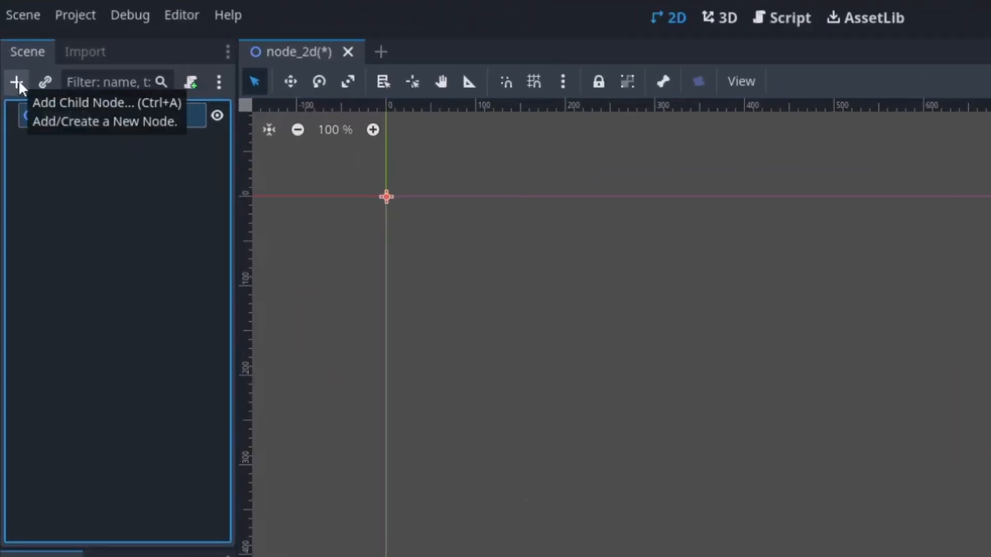
- Add an AudioStreamPlayer2D child node under the root Node2D by searching 'Audio'
click(16, 81)
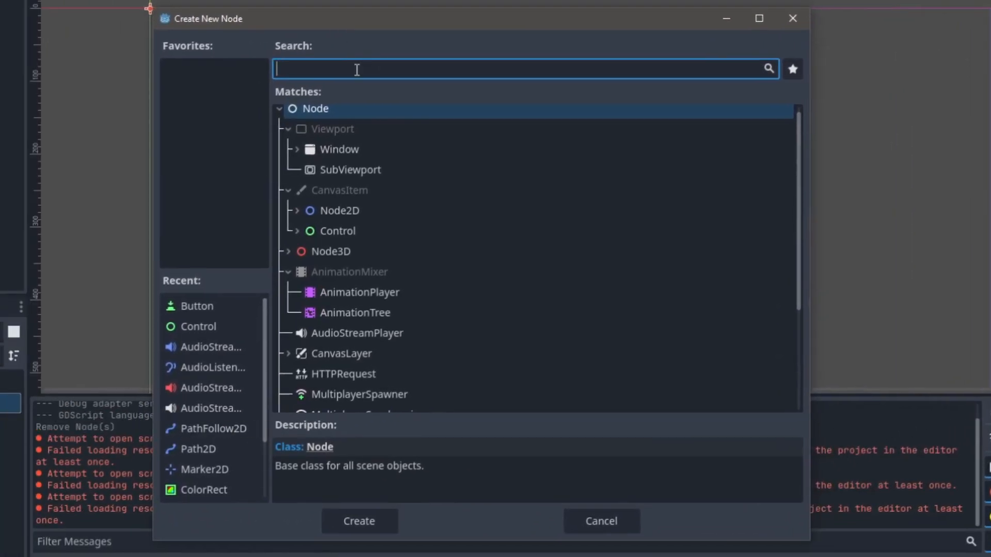
text(Audio)
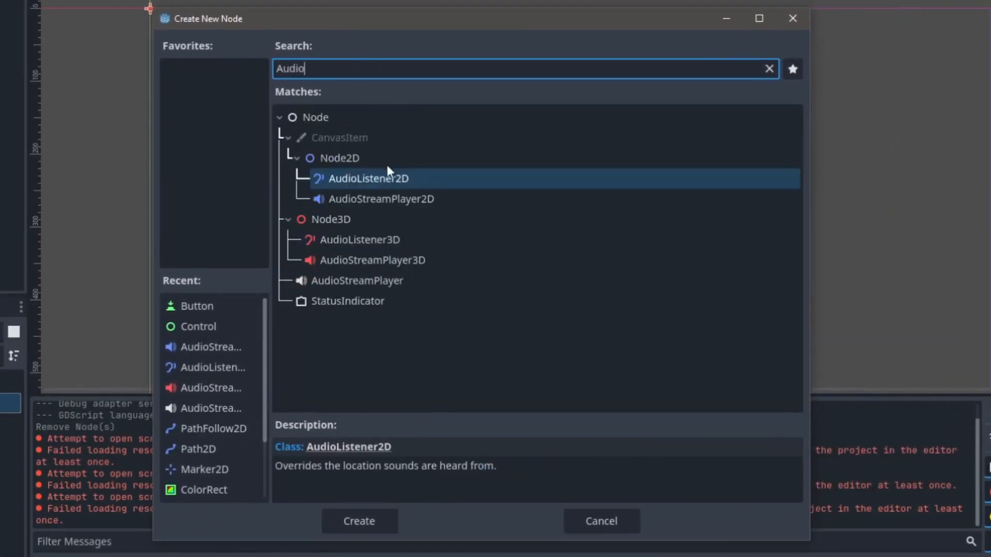
click(381, 198)
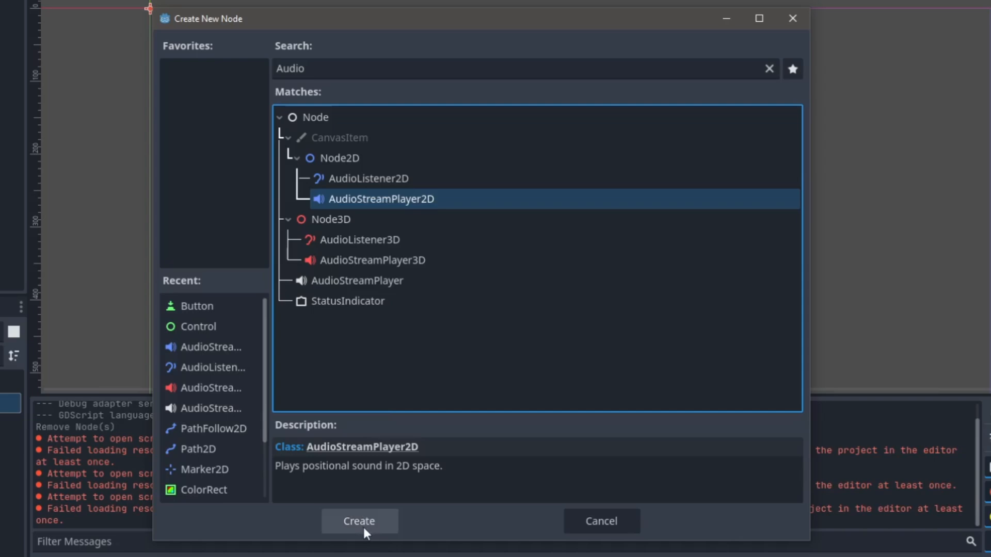
click(359, 521)
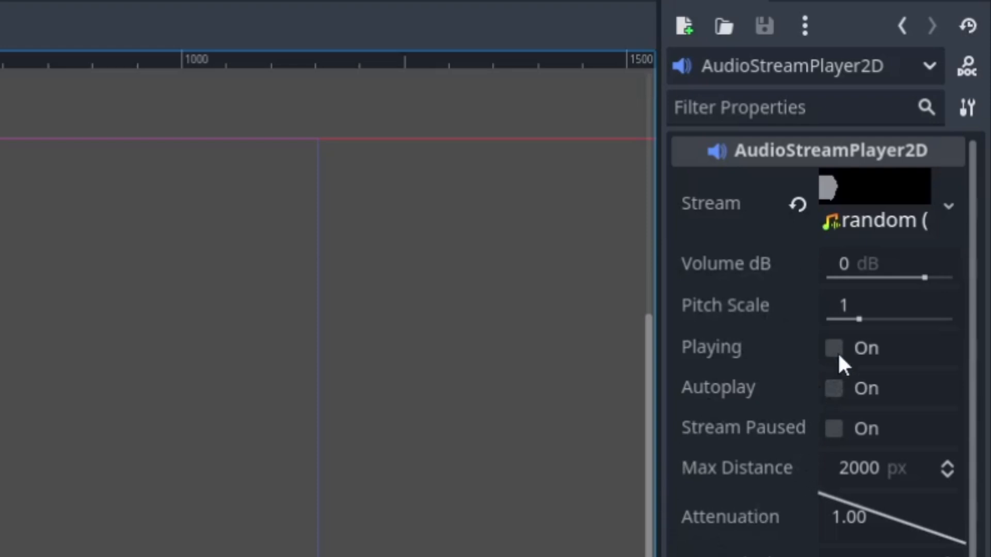
- Tick Playing to preview the random (2).wav stream in the editor
click(832, 347)
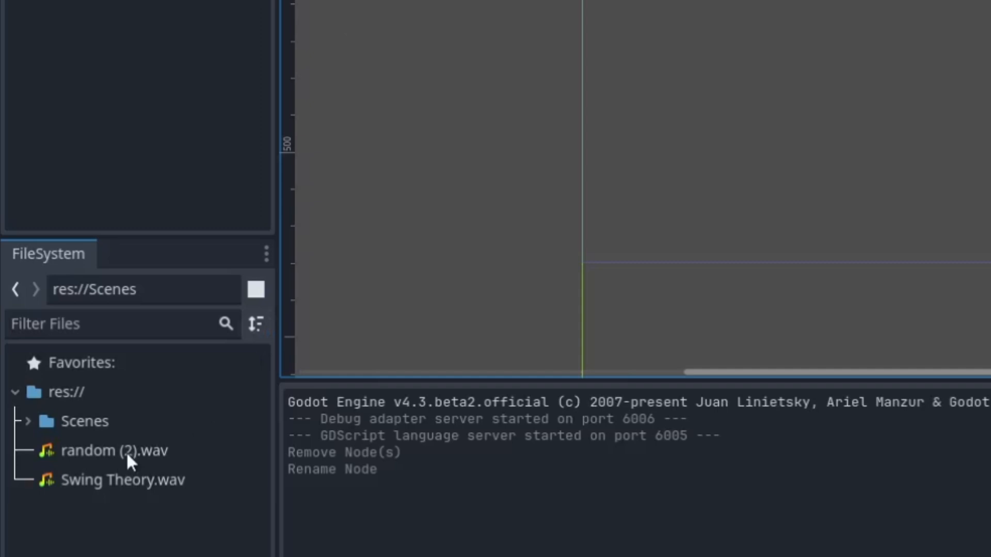
- Set random (2).wav's import Loop Mode to Disabled
click(115, 451)
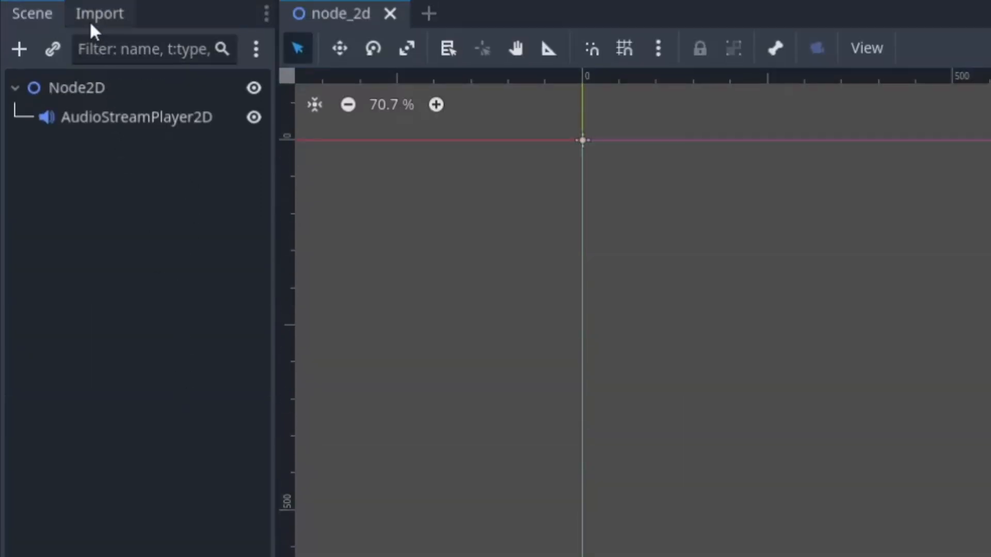
click(99, 13)
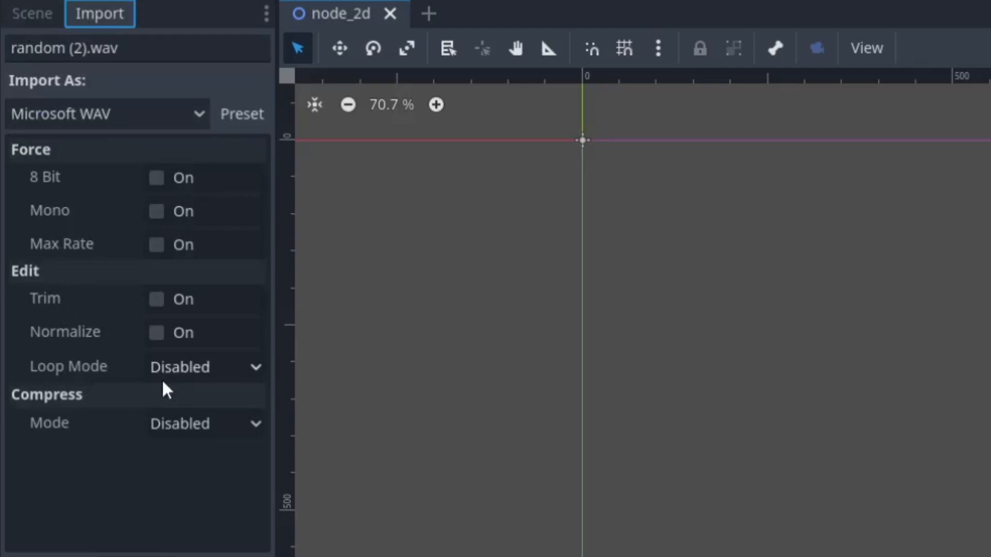
click(203, 366)
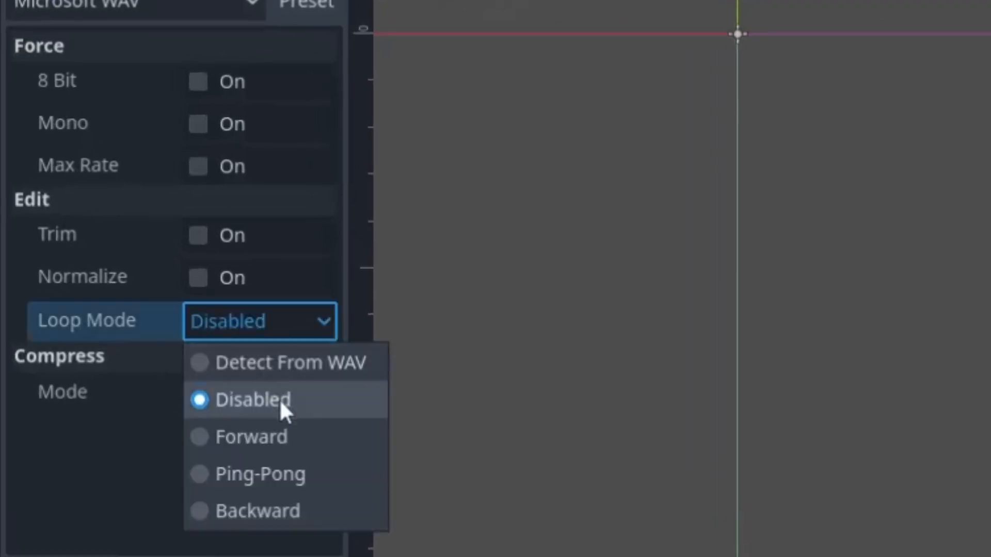
click(256, 399)
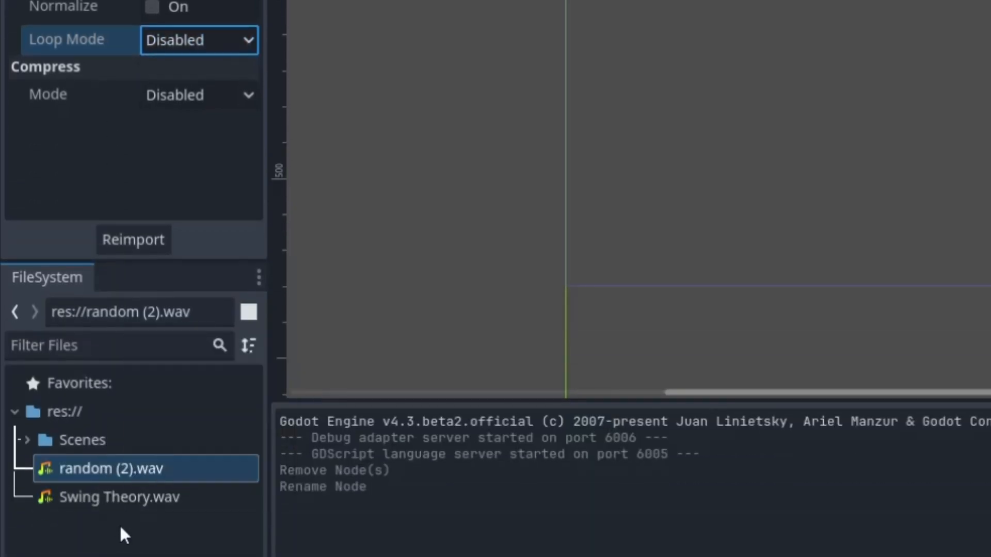
- Set Swing Theory.wav's Loop Mode to Detect From WAV and reimport it
click(118, 496)
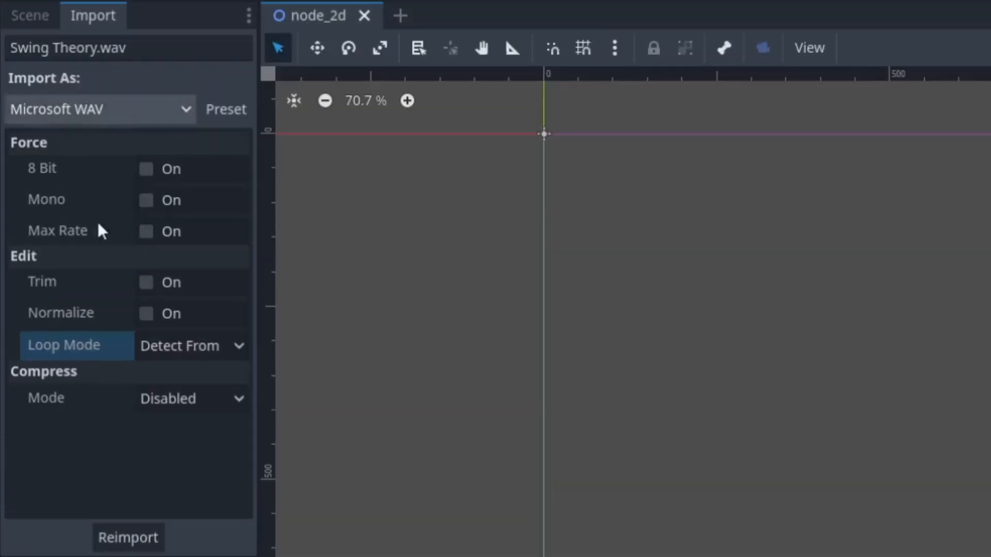
mouse_move(164, 444)
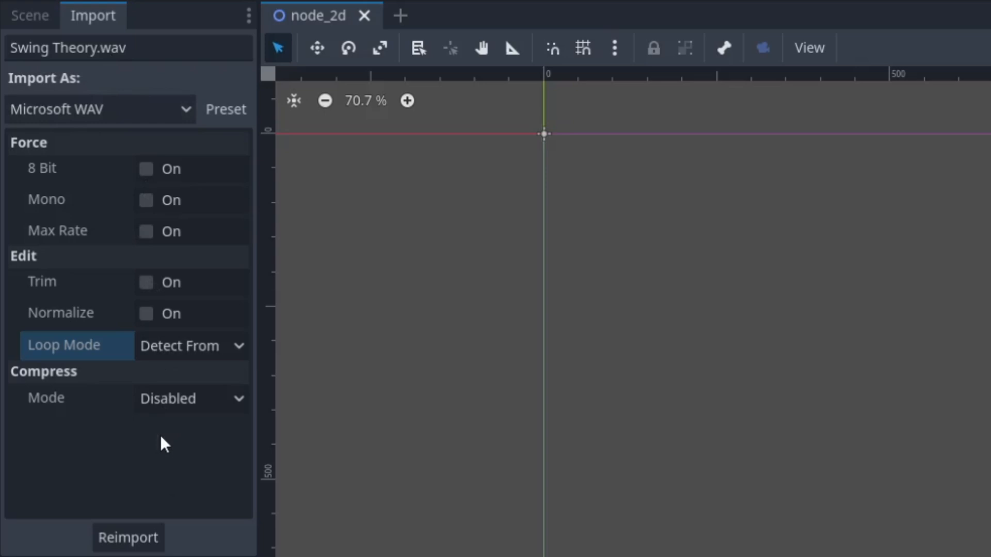
click(190, 346)
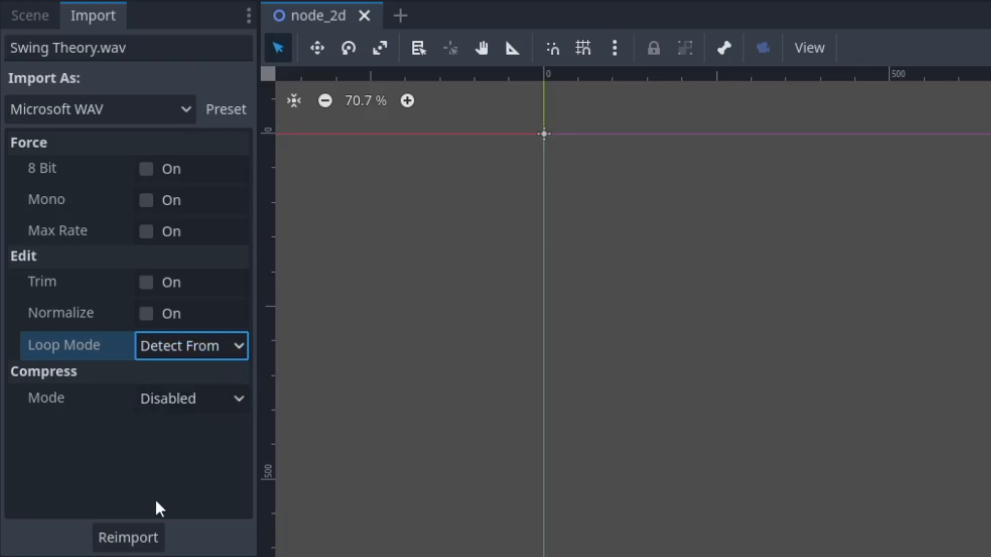
click(127, 537)
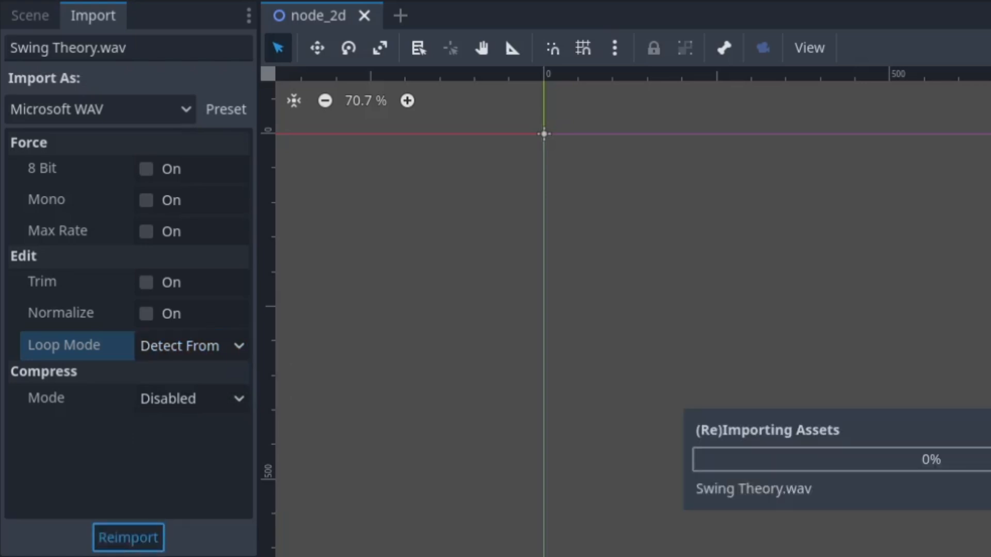
click(128, 538)
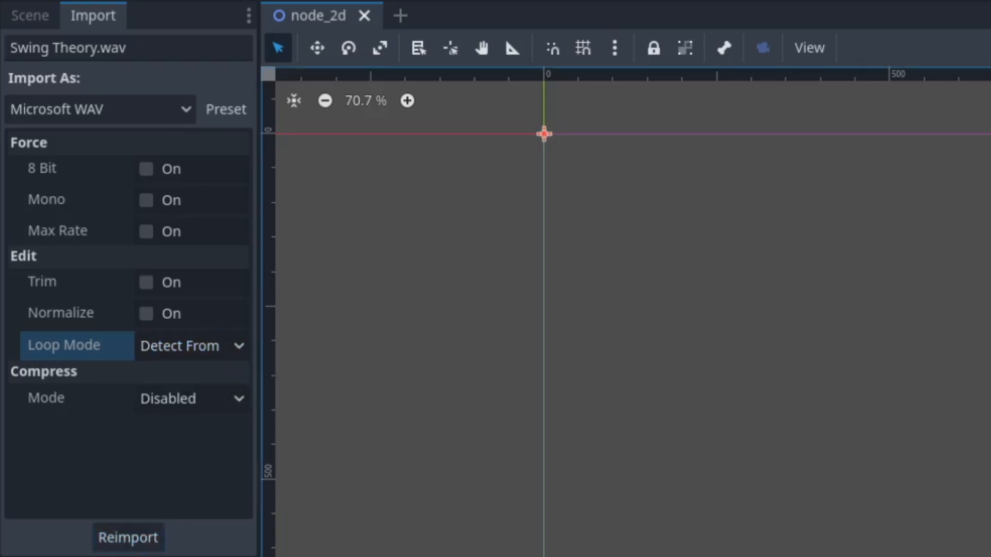
click(191, 345)
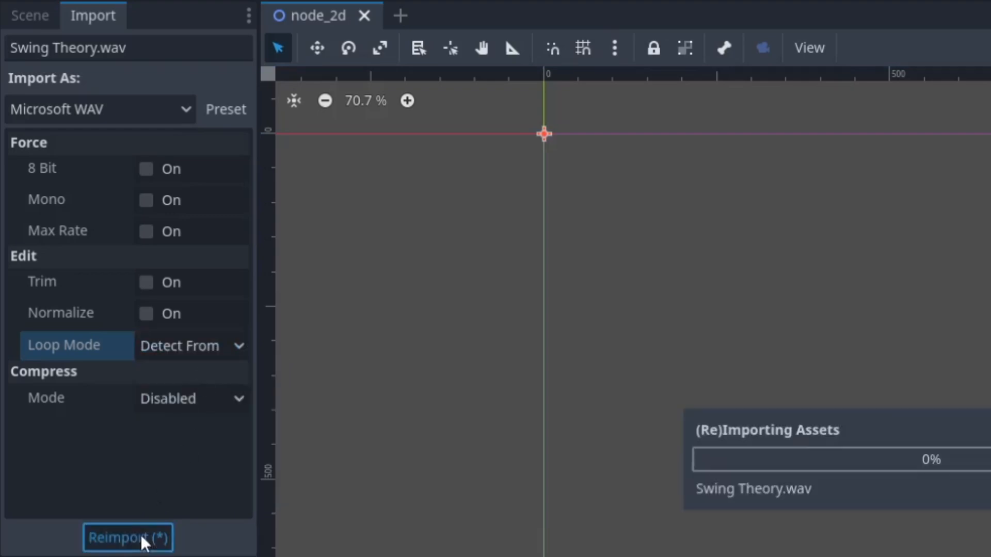
click(128, 538)
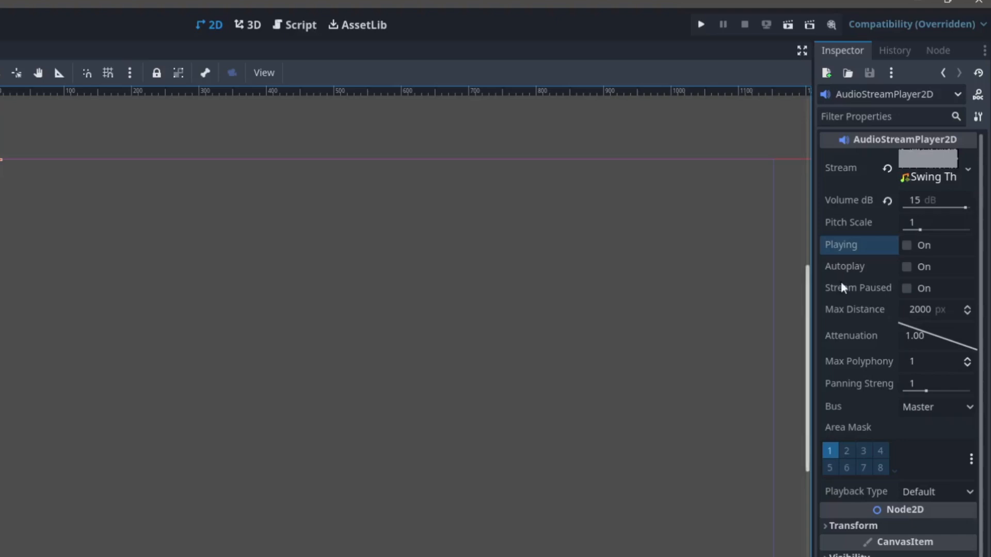
- Start playback and drag Volume dB between 0 and ~19, settling at exactly 15 dB
click(906, 245)
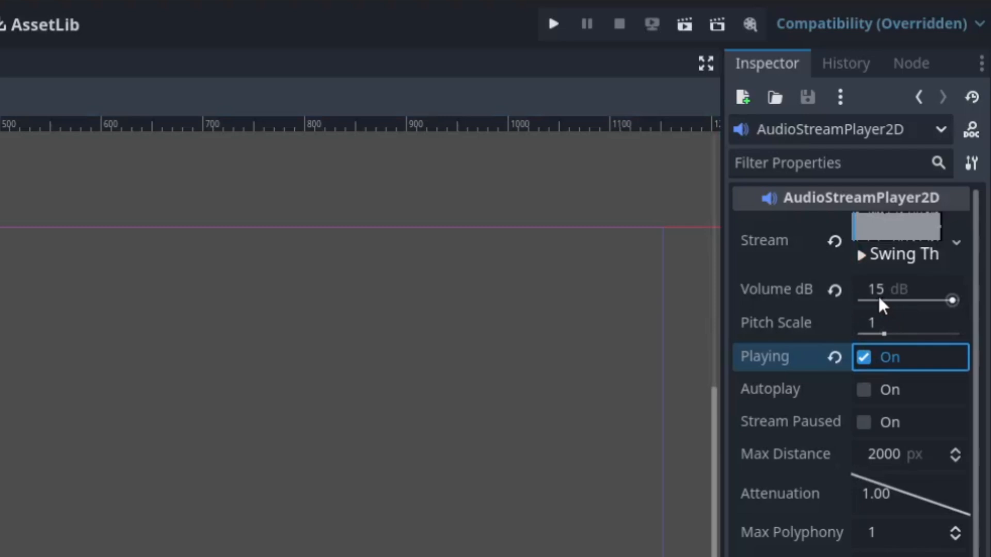
drag(951, 301, 859, 300)
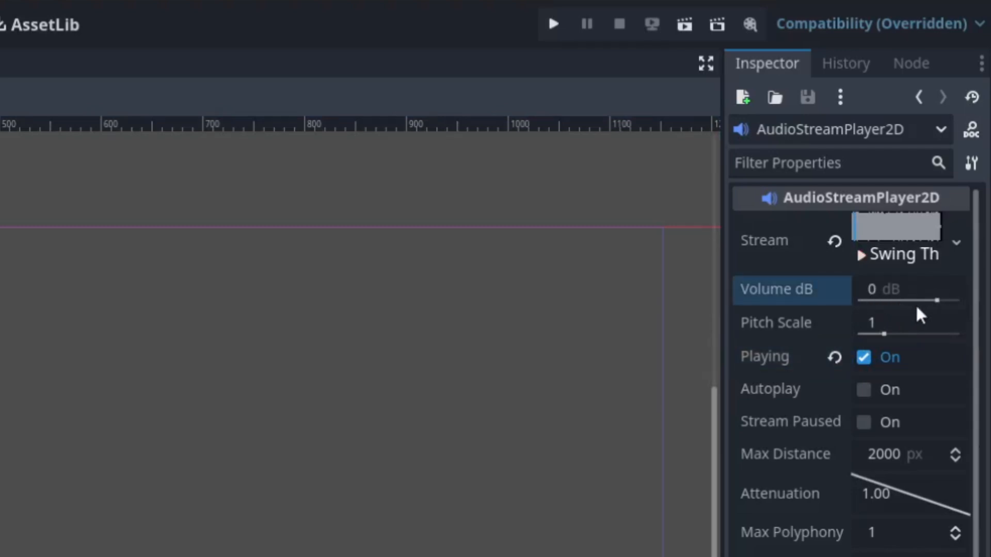
click(909, 289)
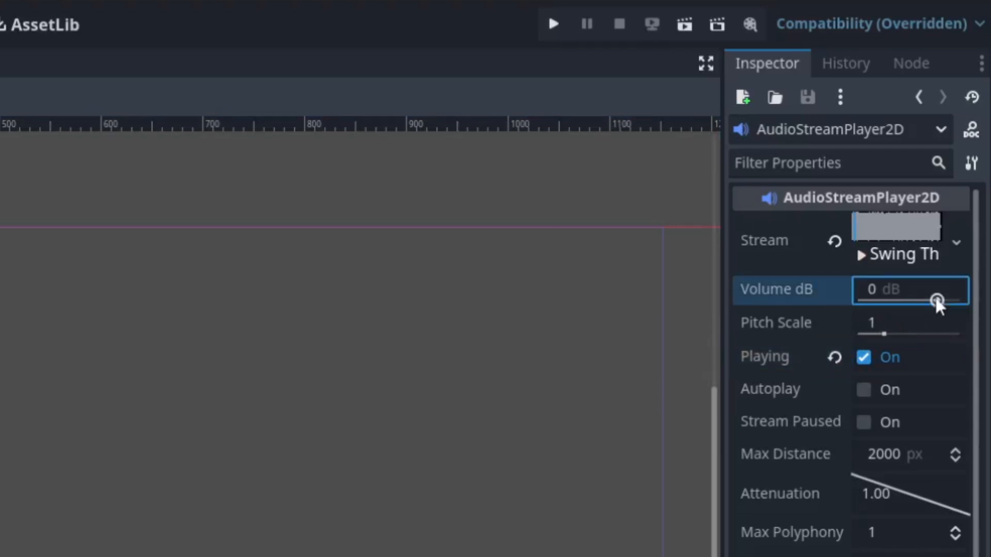
drag(938, 300, 951, 290)
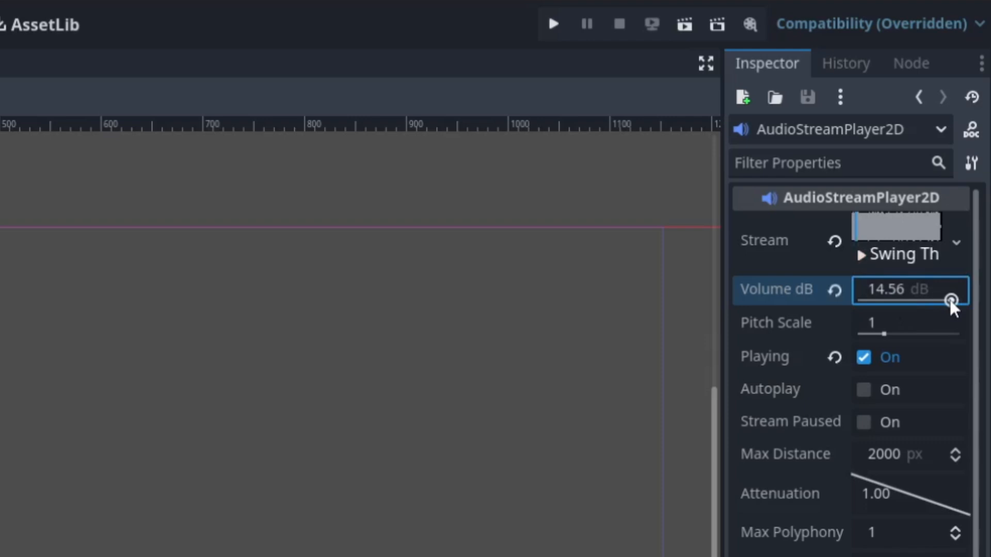
drag(952, 301, 952, 298)
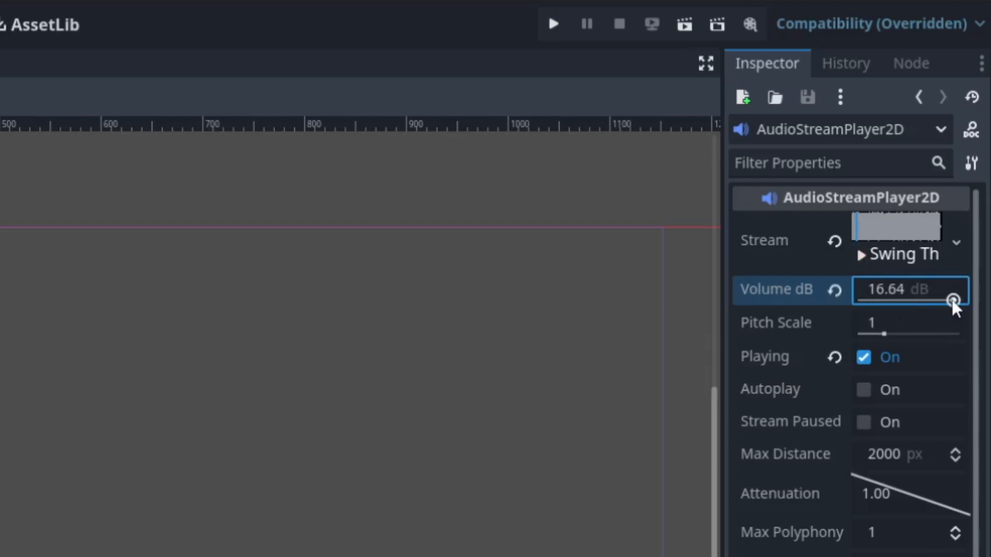
drag(954, 300, 954, 297)
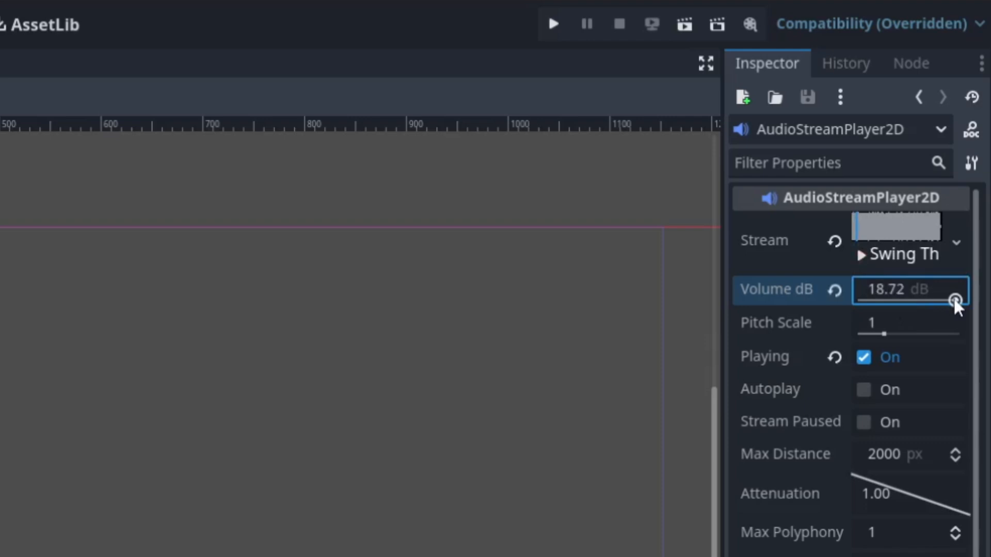
drag(956, 300, 956, 306)
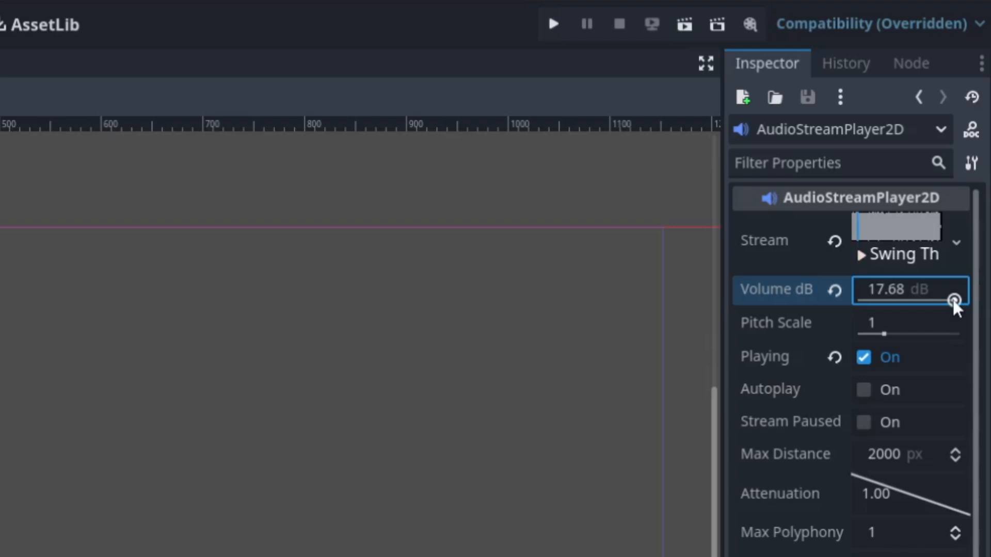
drag(954, 300, 953, 307)
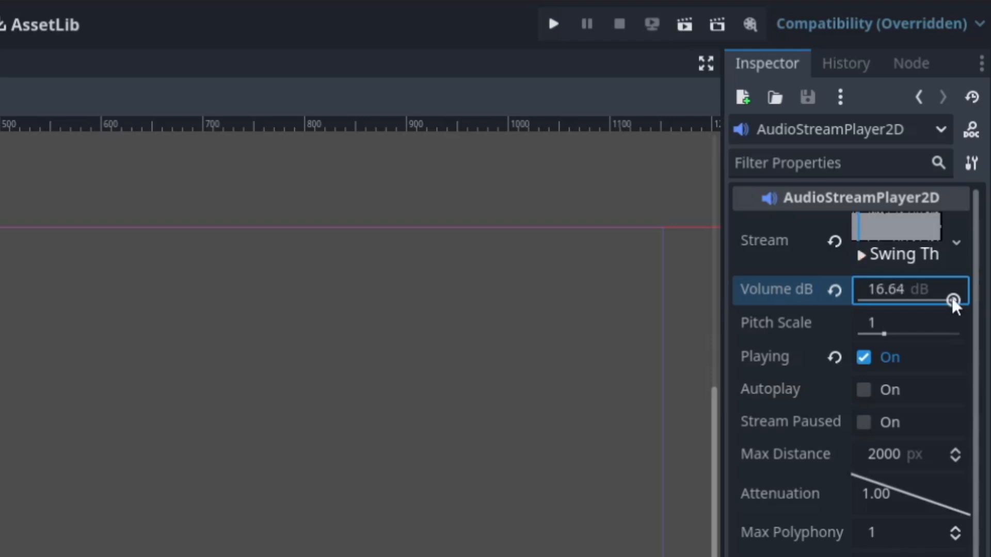
drag(954, 300, 953, 303)
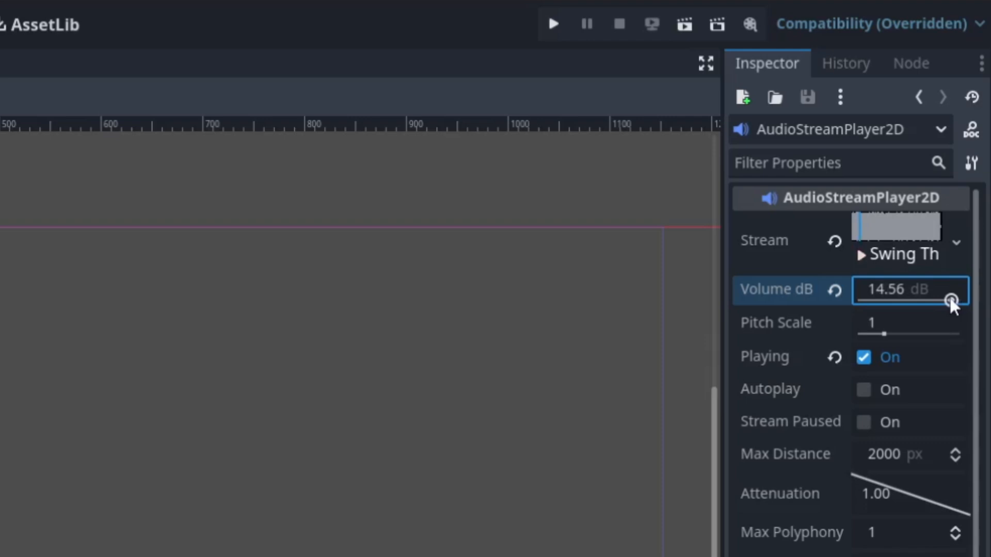
double_click(897, 289)
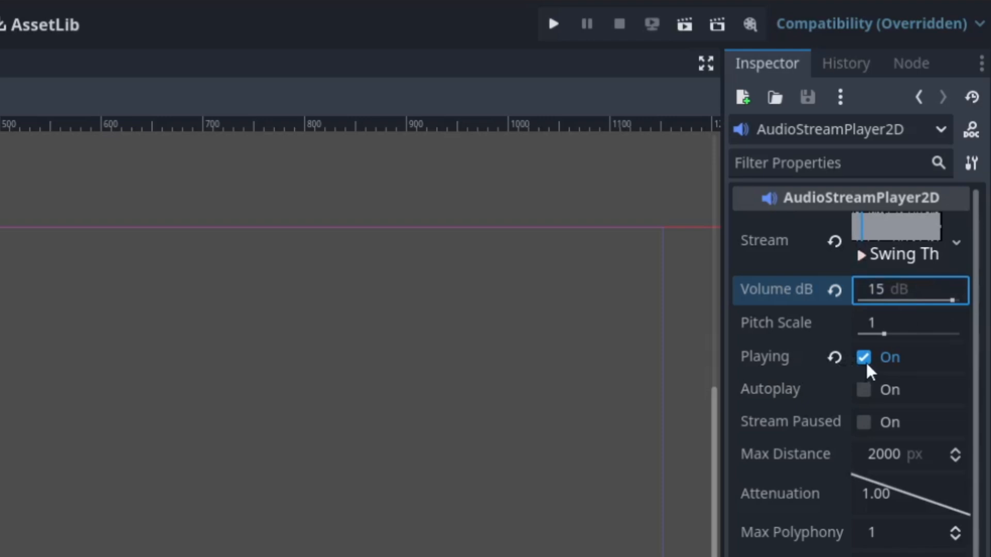
click(909, 322)
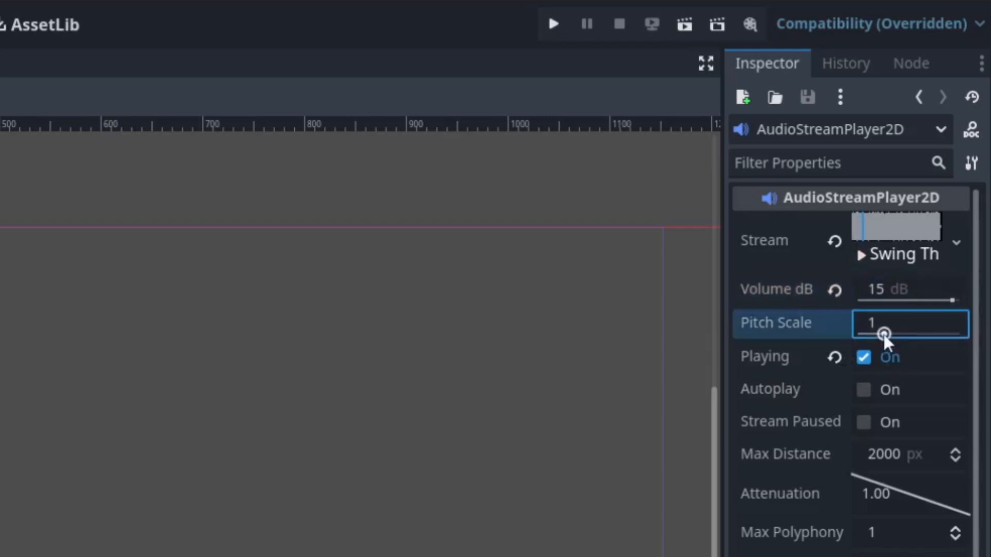
drag(891, 334, 881, 334)
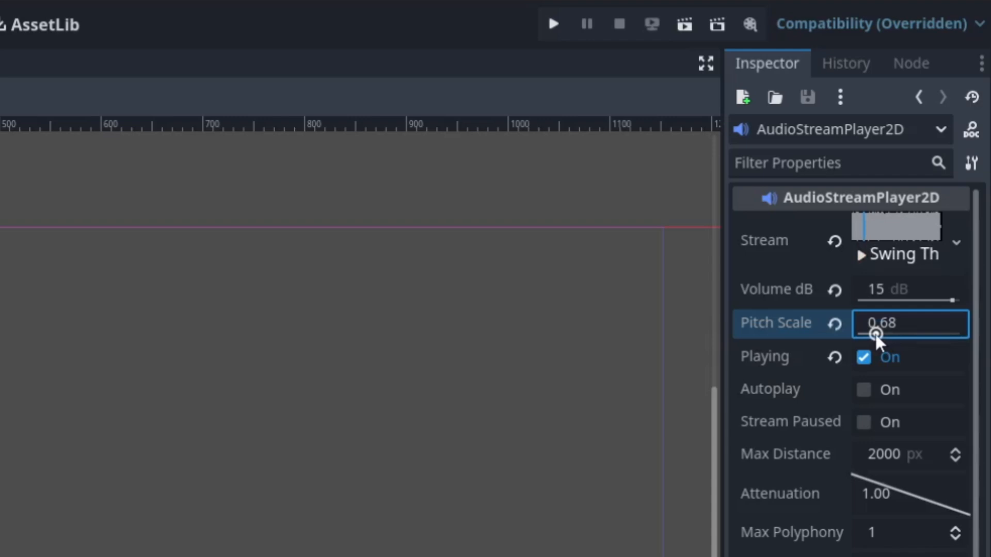
drag(875, 335, 894, 335)
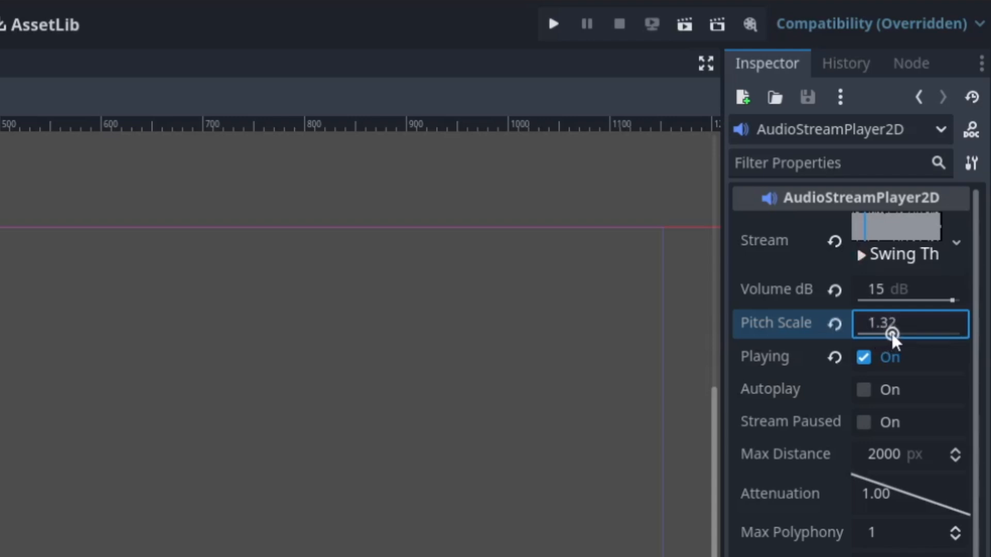
drag(891, 333, 901, 335)
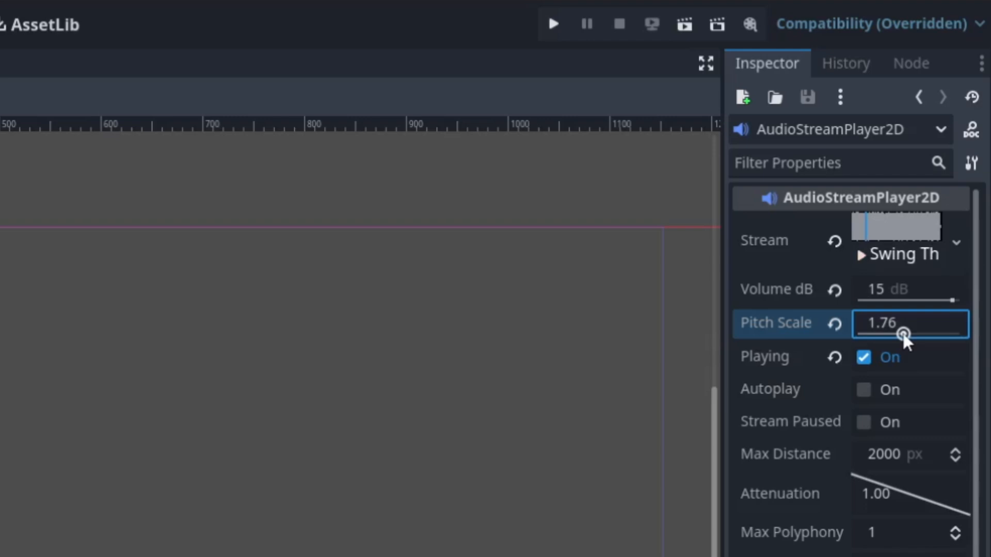
drag(905, 334, 899, 334)
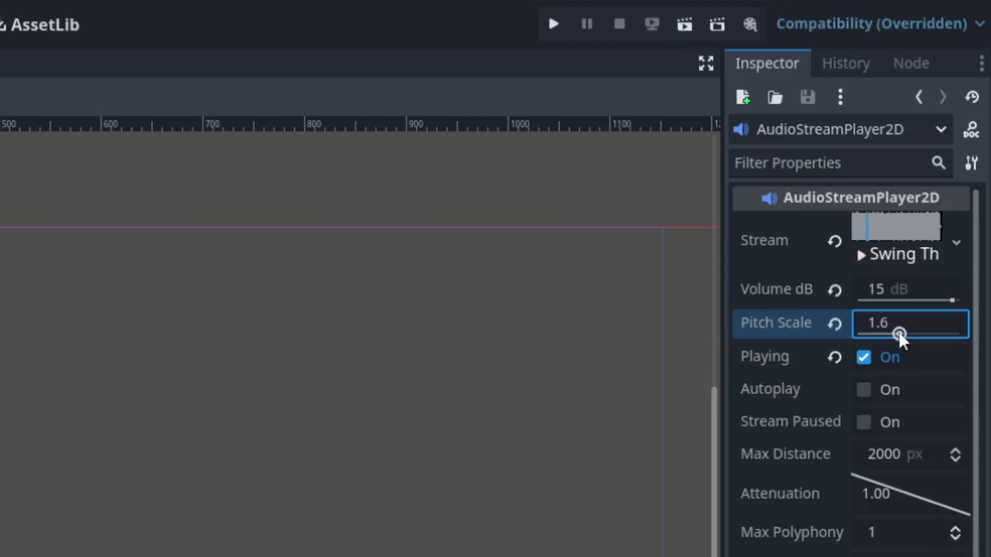
drag(898, 332, 900, 333)
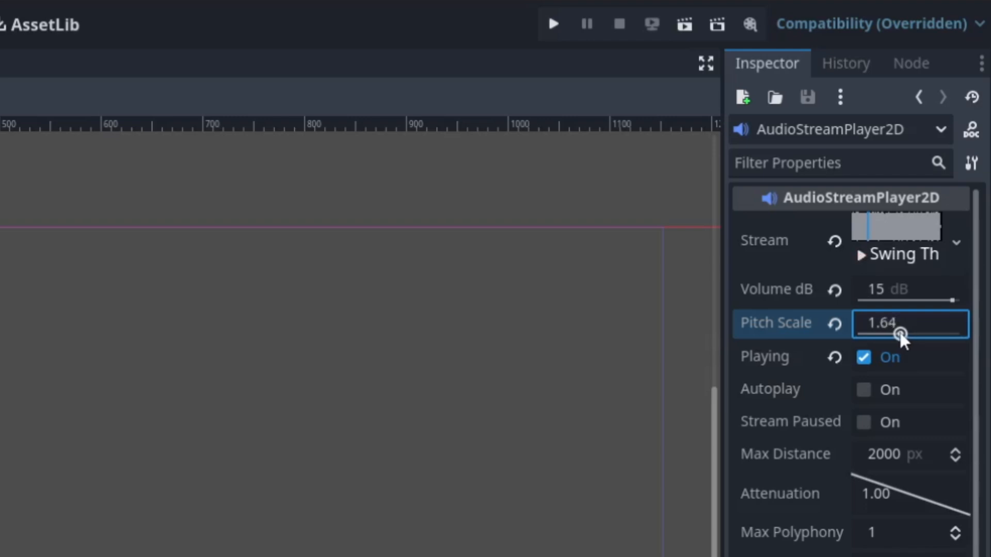
drag(903, 333, 895, 335)
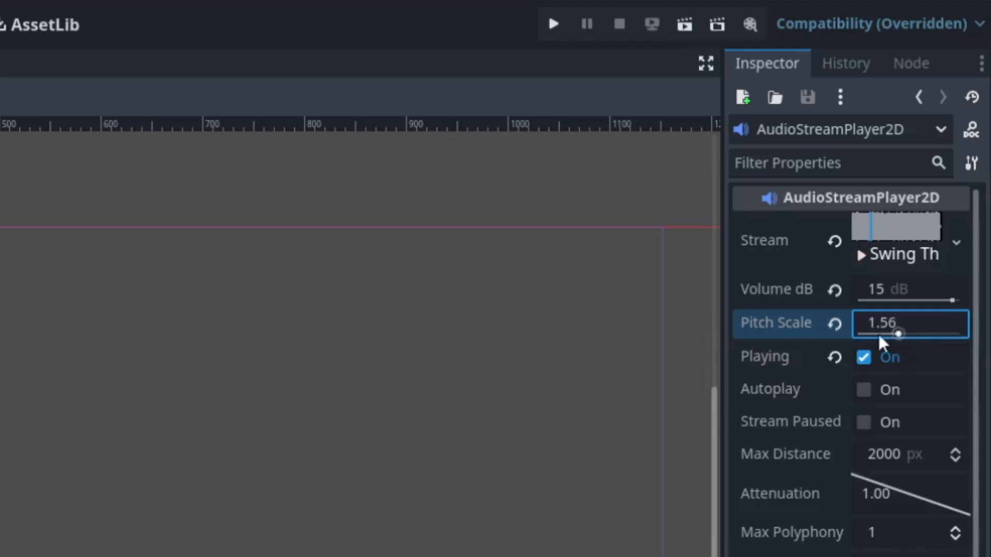
mouse_move(837, 332)
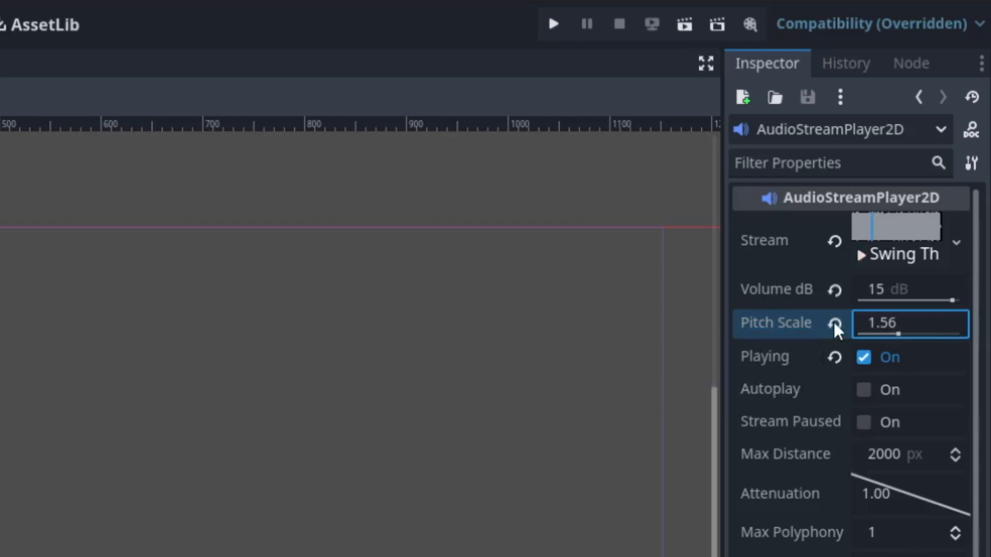
click(833, 323)
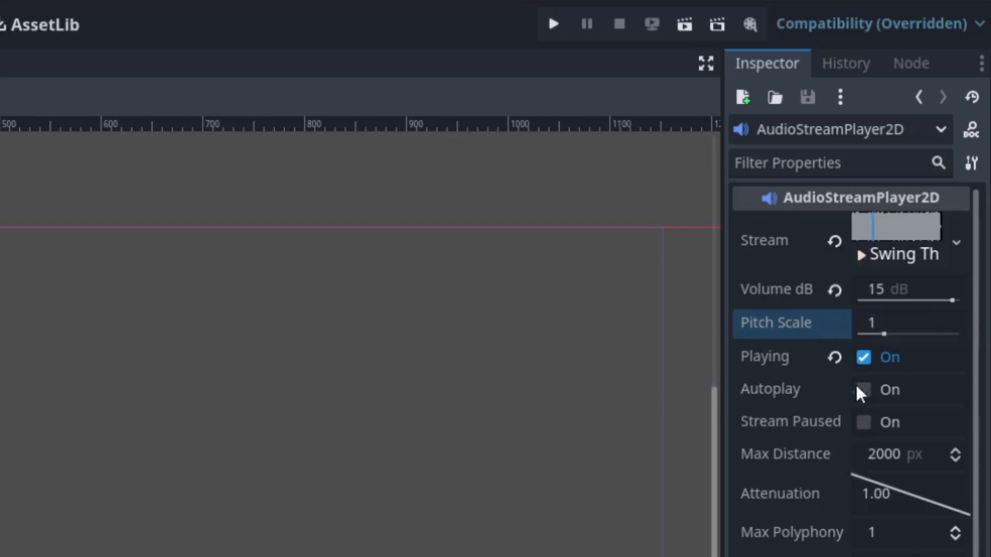
click(864, 389)
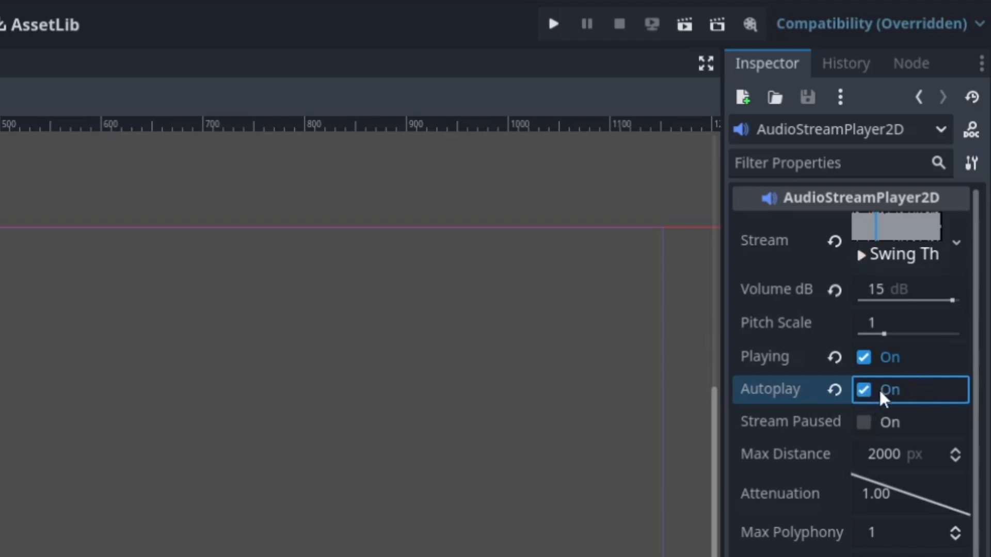
click(863, 390)
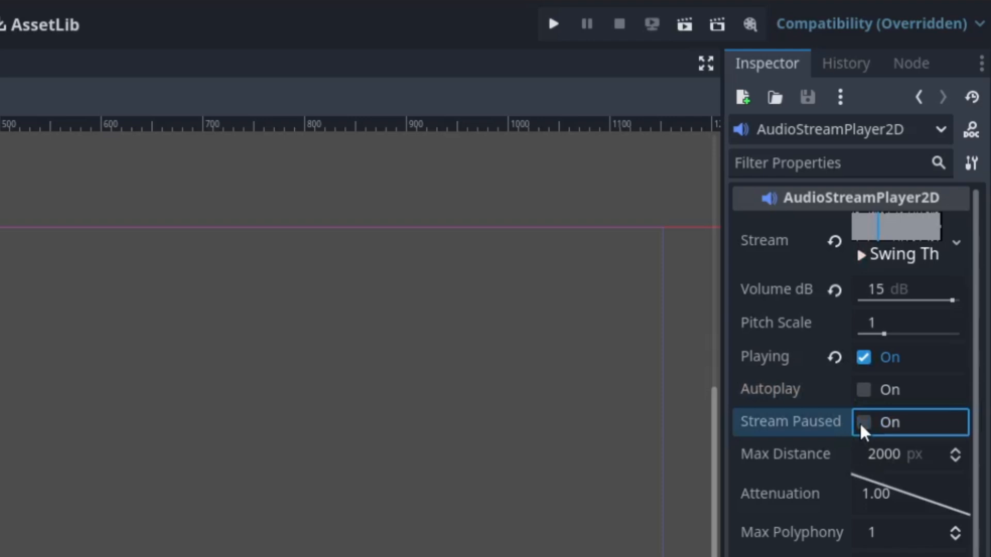
click(863, 422)
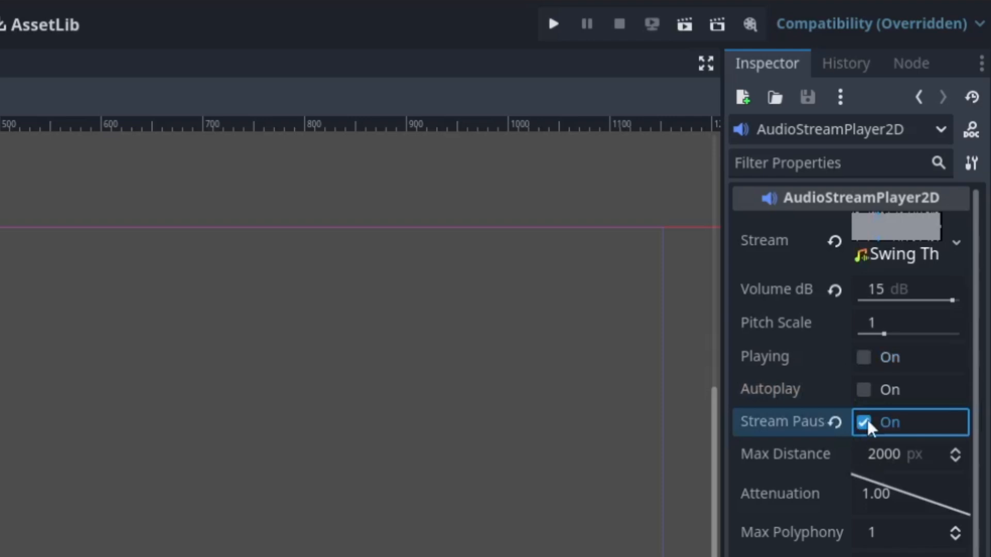
click(864, 422)
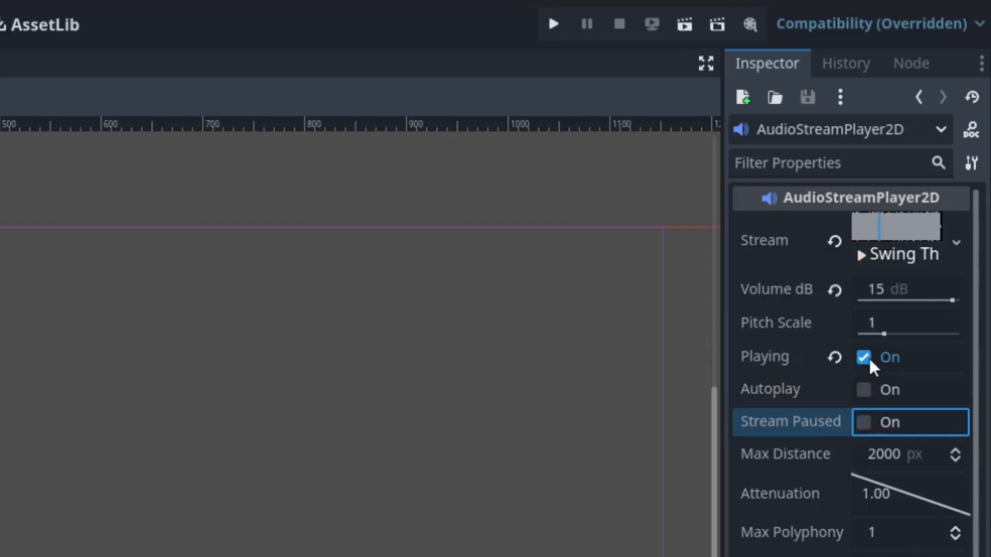
mouse_move(809, 470)
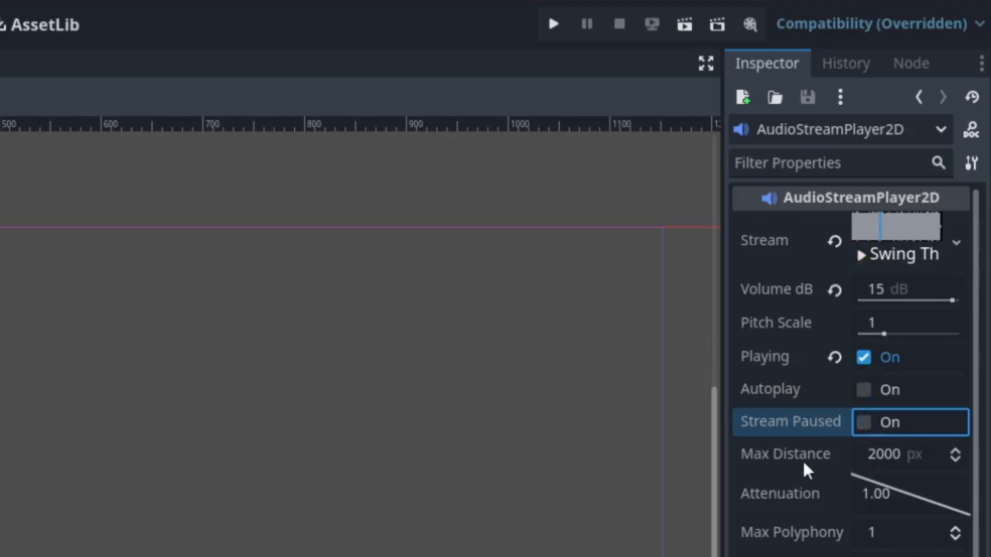
mouse_move(900, 461)
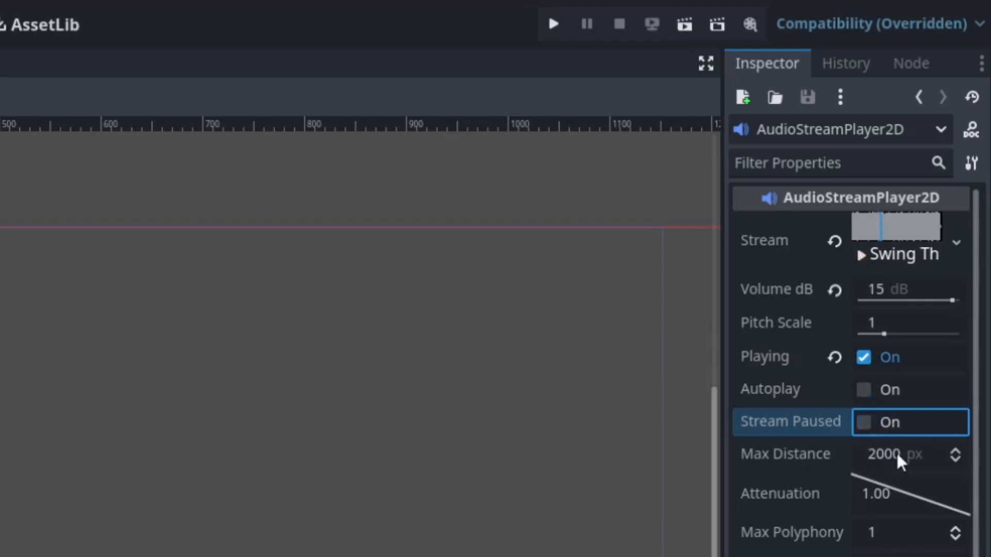
mouse_move(883, 474)
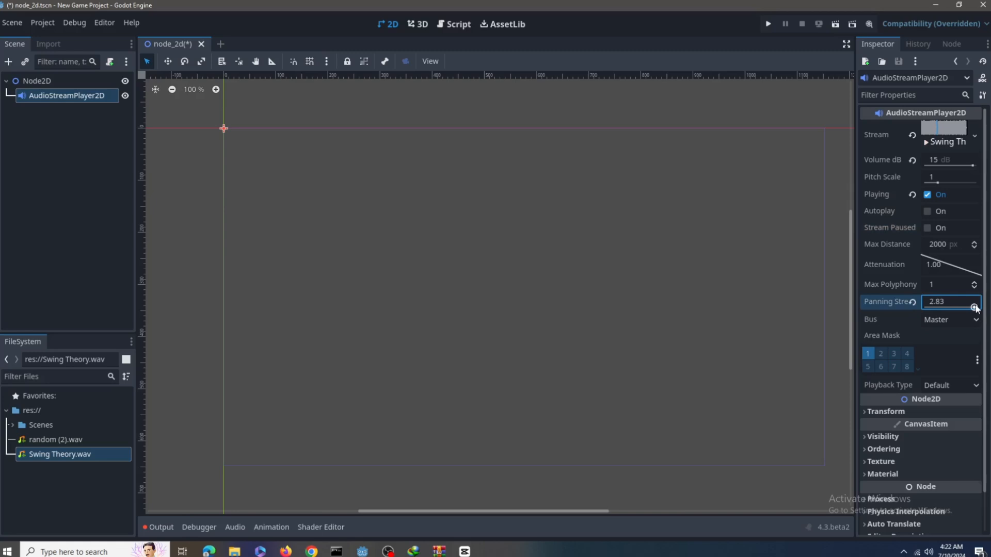
- Adjust Panning Strength and open the Bus dropdown, which offers only Master
drag(959, 308, 959, 307)
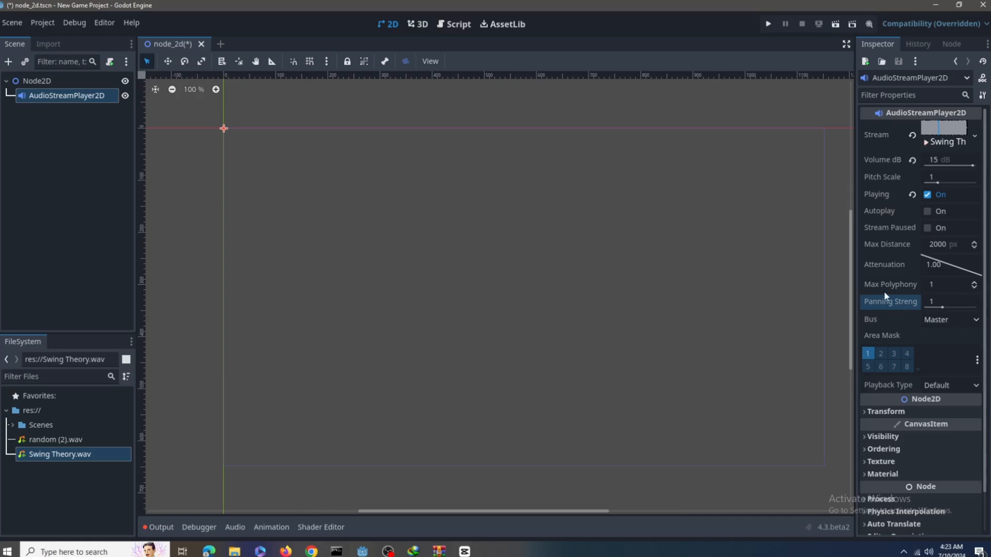
click(948, 319)
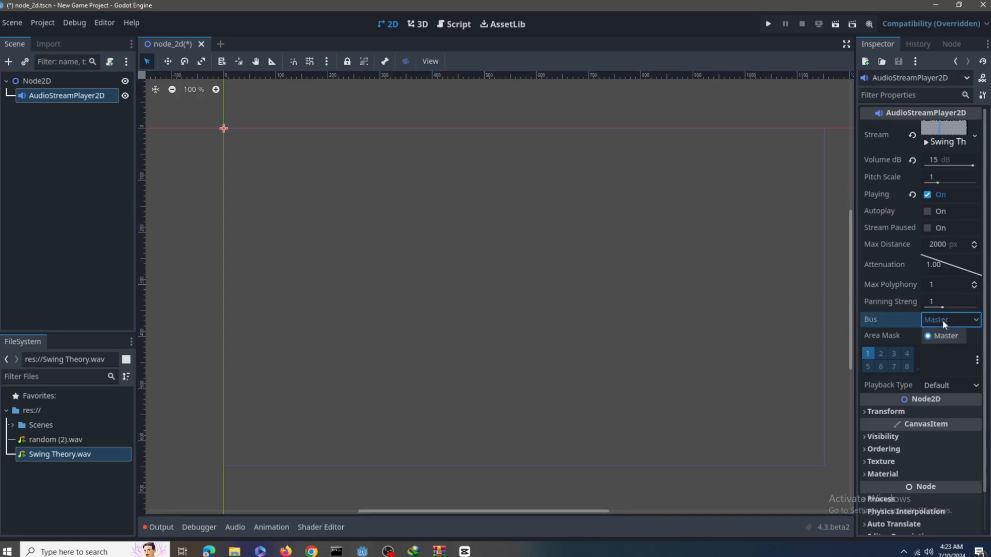
- Add a second audio bus named Music and route the player's output to it
click(945, 336)
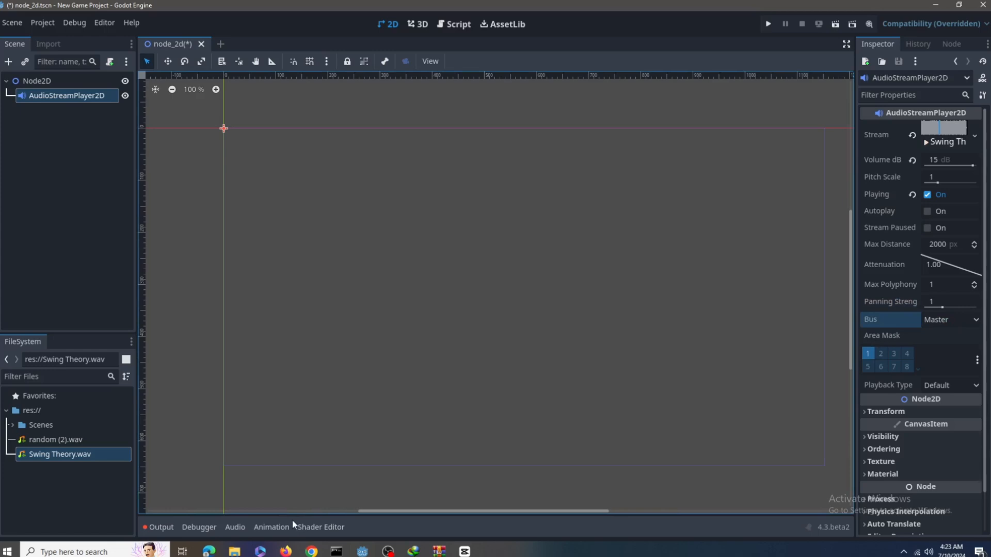
click(235, 527)
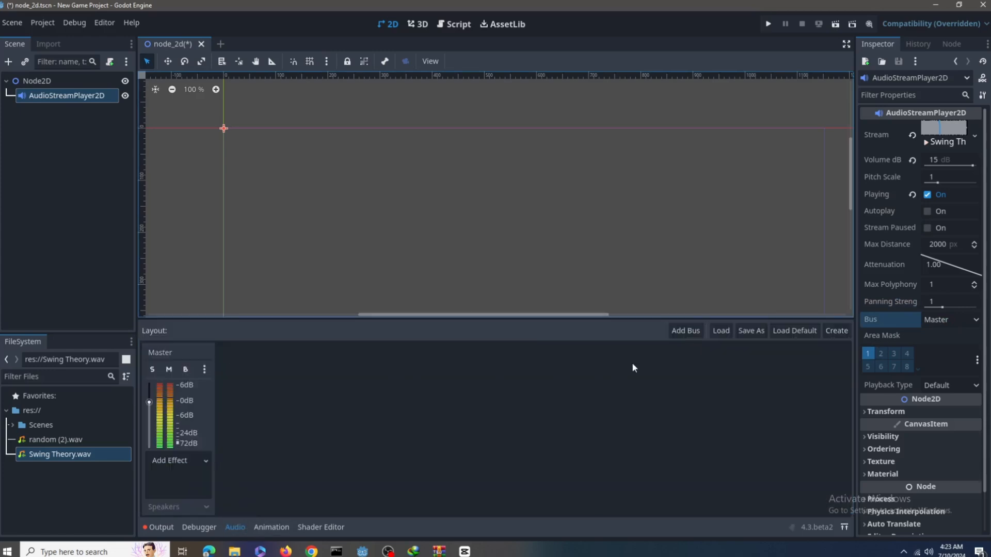
click(684, 330)
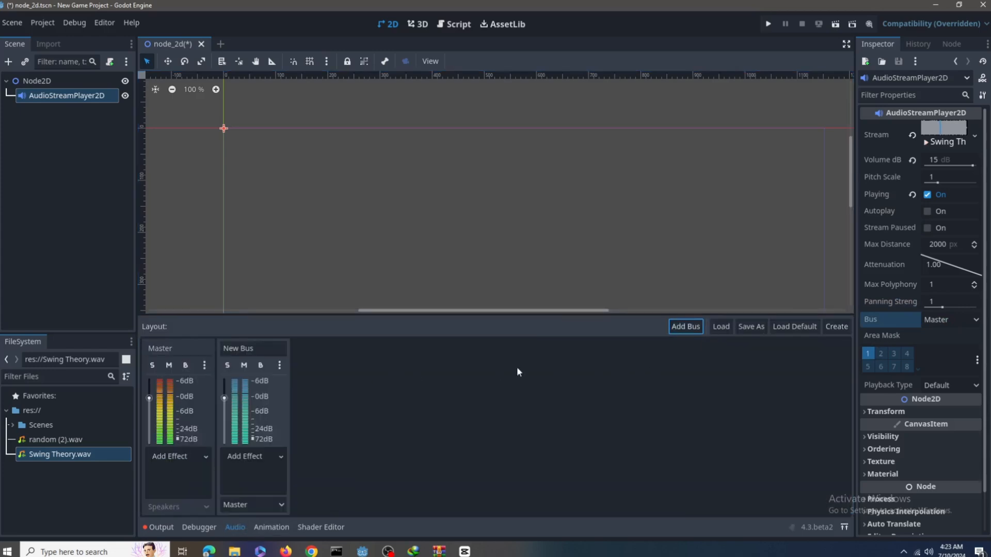
double_click(237, 348)
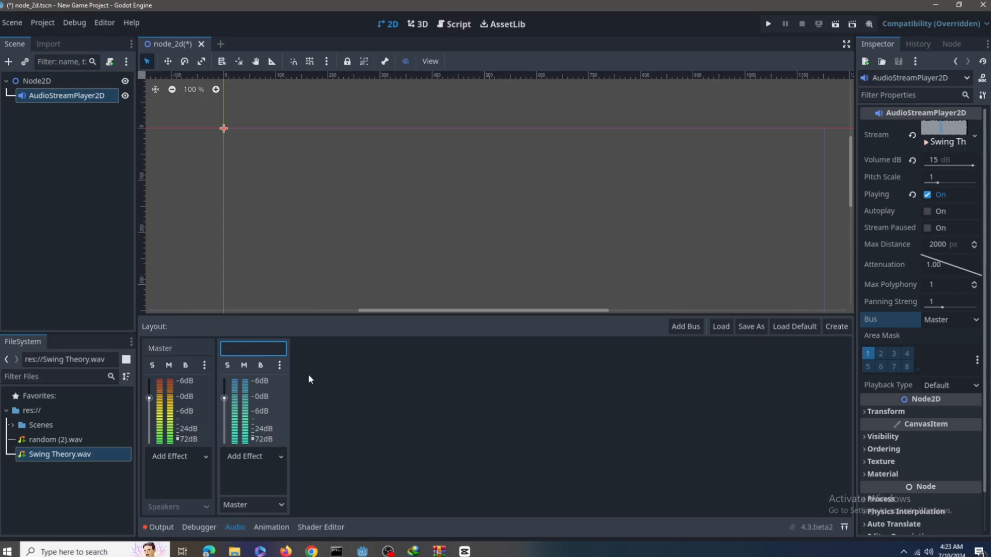
text(M)
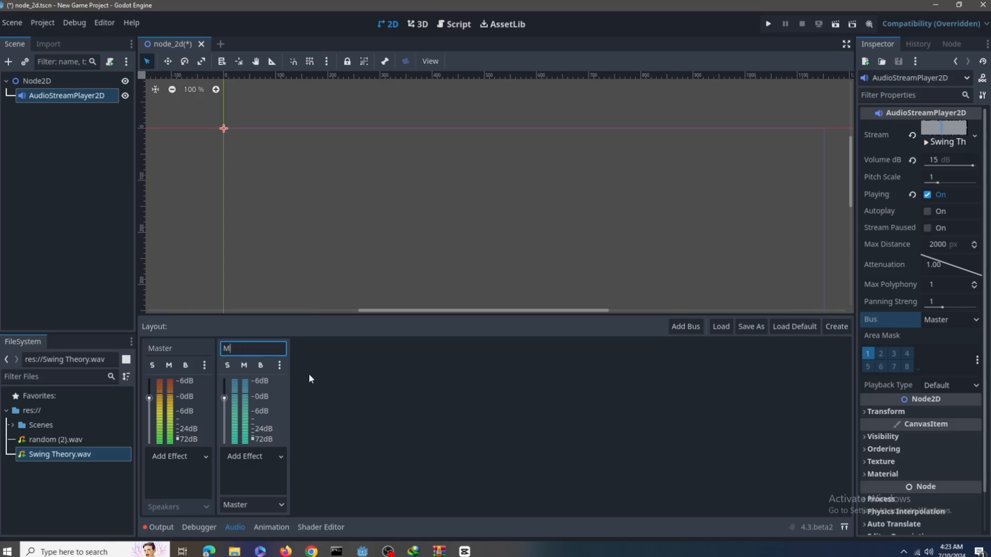
text(usic)
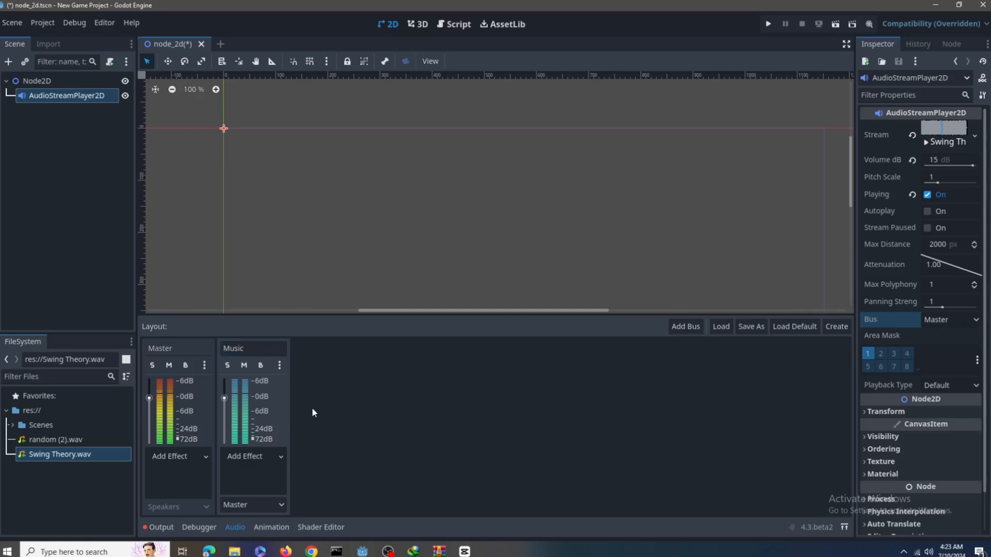
mouse_move(905, 266)
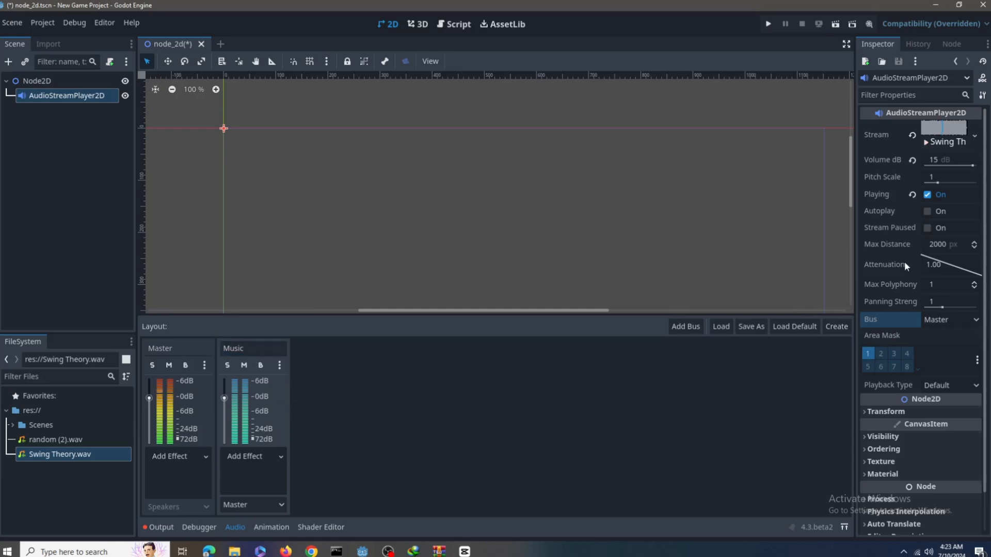
click(949, 319)
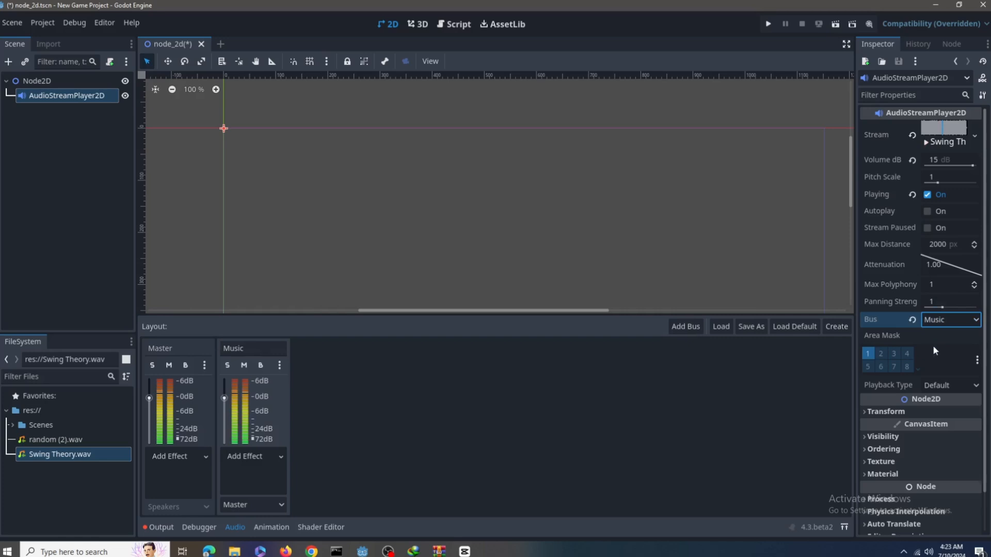
click(457, 25)
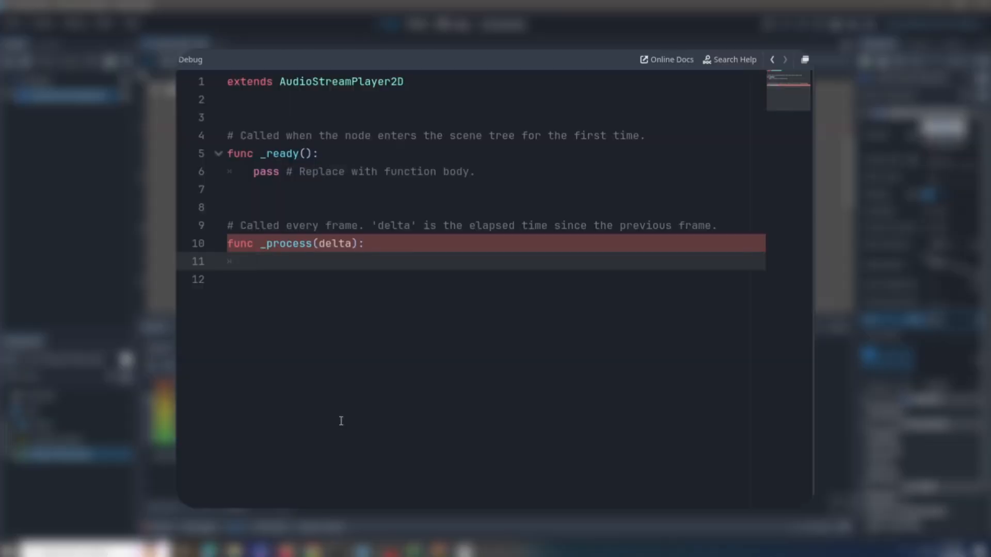
- Type AudioServer.set_bus_volume_db(0,1.0) in _process, correcting the wrong arguments
text(audioServer)
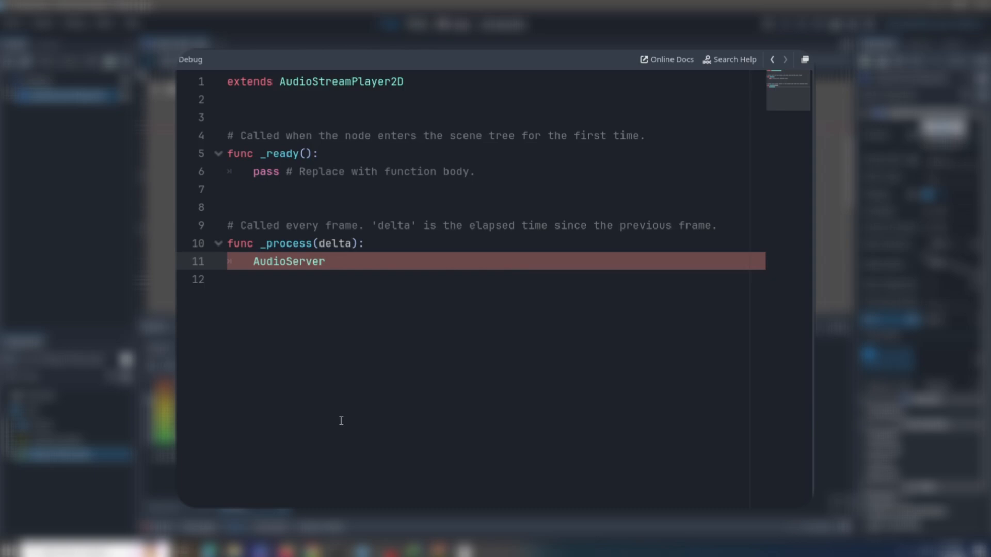
text(.set_bus_volume_db()
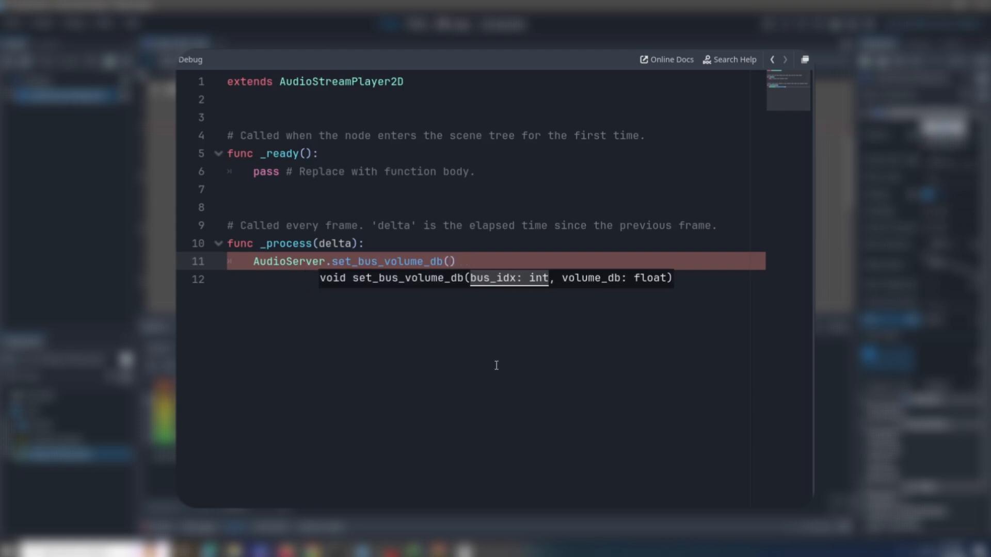
text(1)
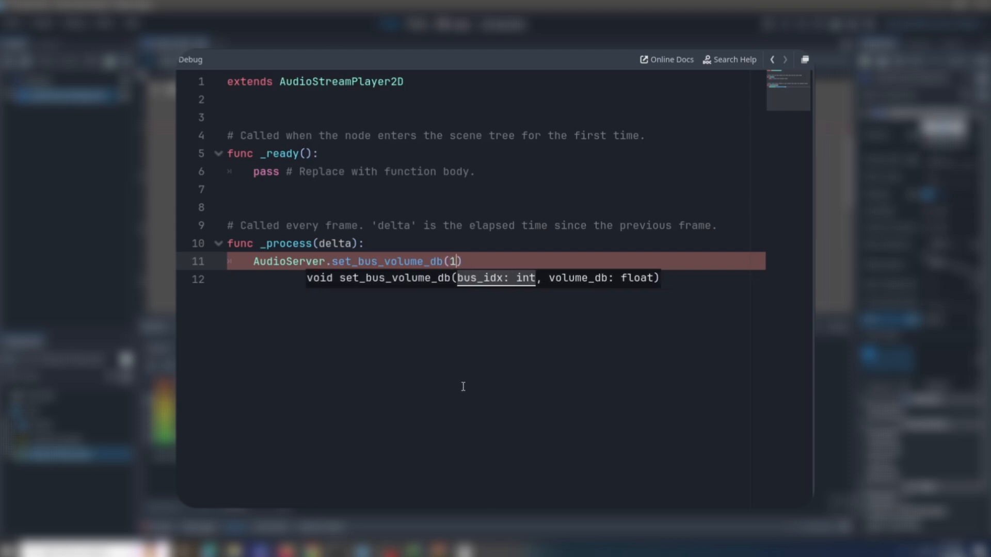
text(.0)
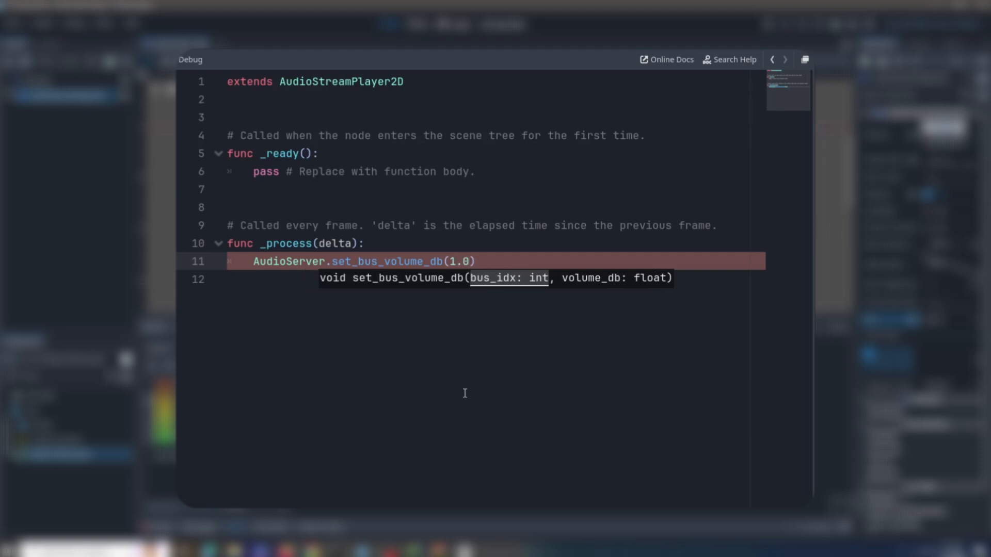
key(Backspace)
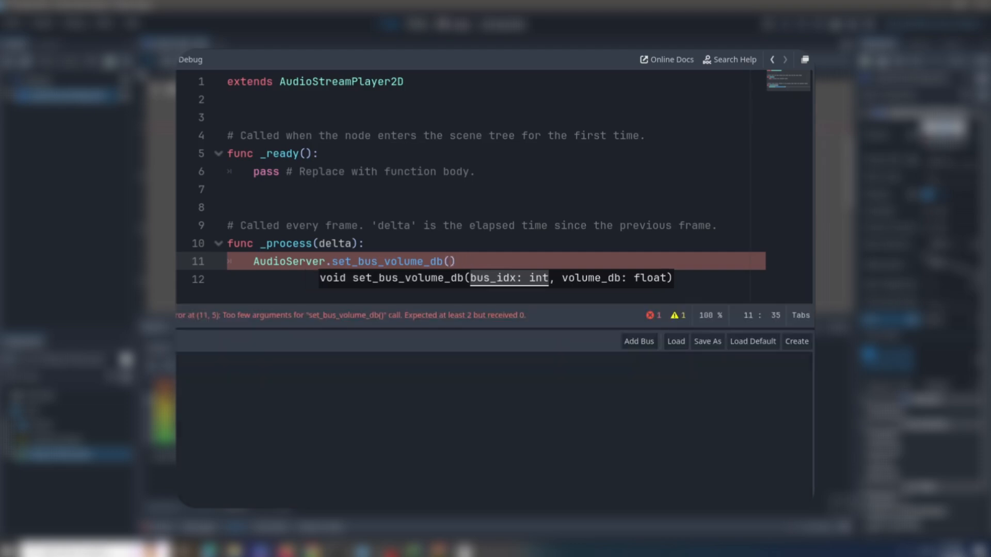
text(0)
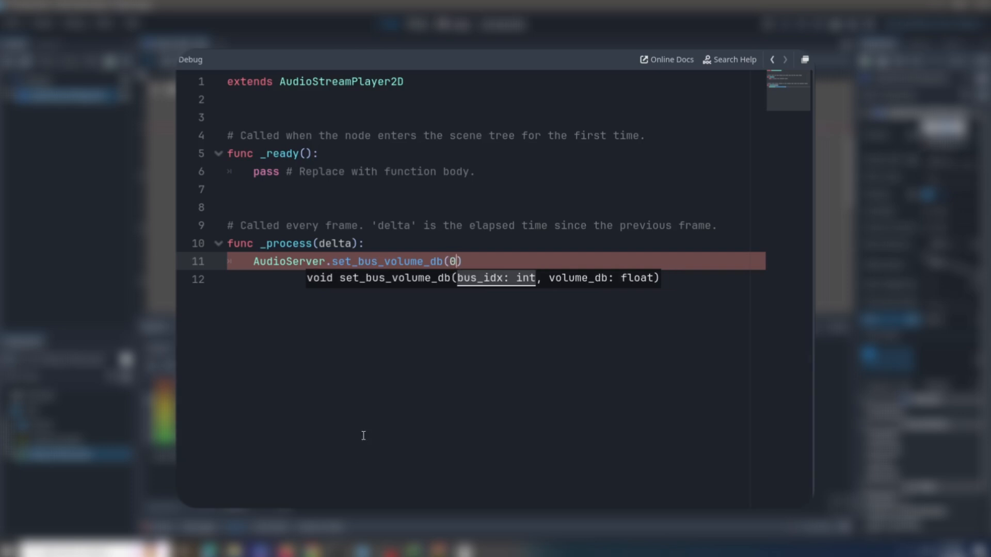
text(,1.0)
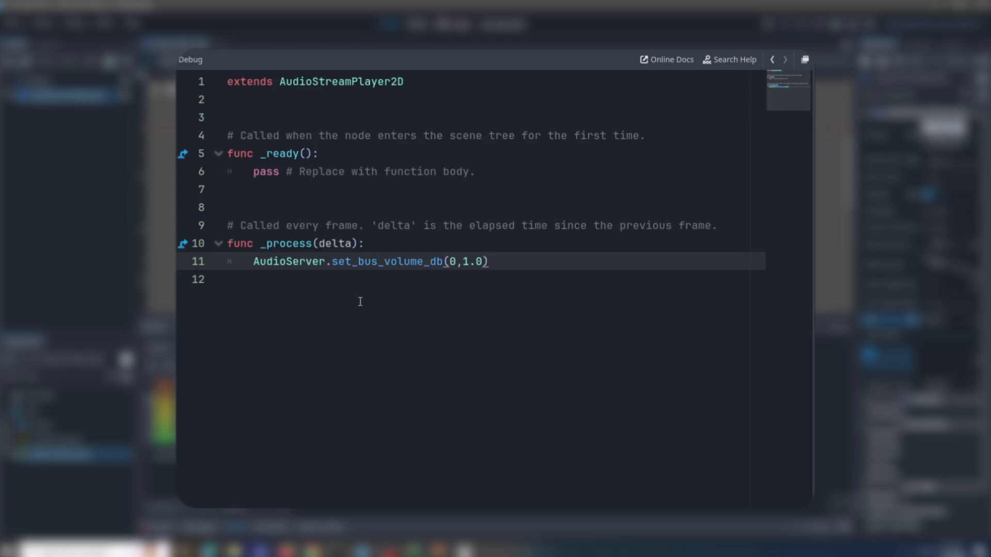
- Add var v = linear_to_db(100.0) to _process and begin an AudioServer. line below
text(float)
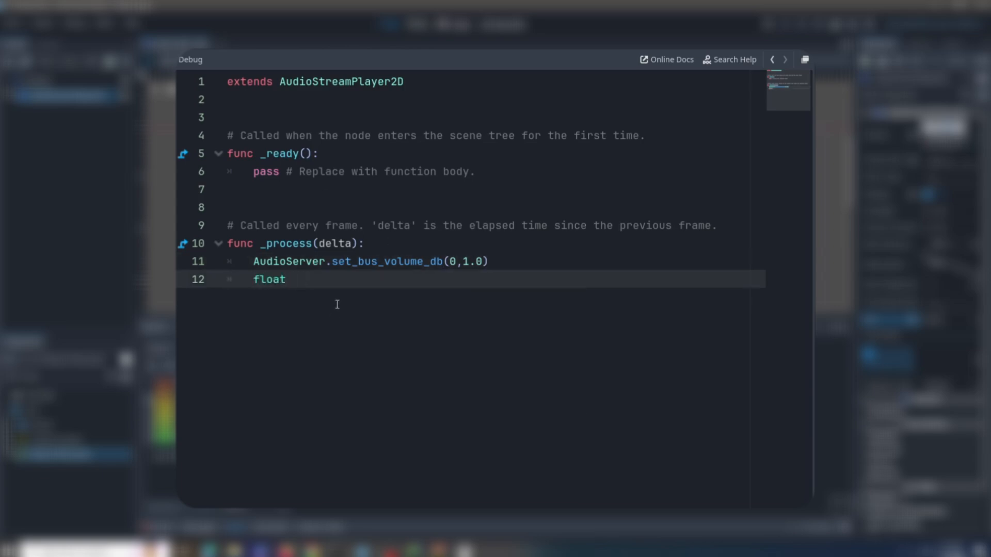
text(db()
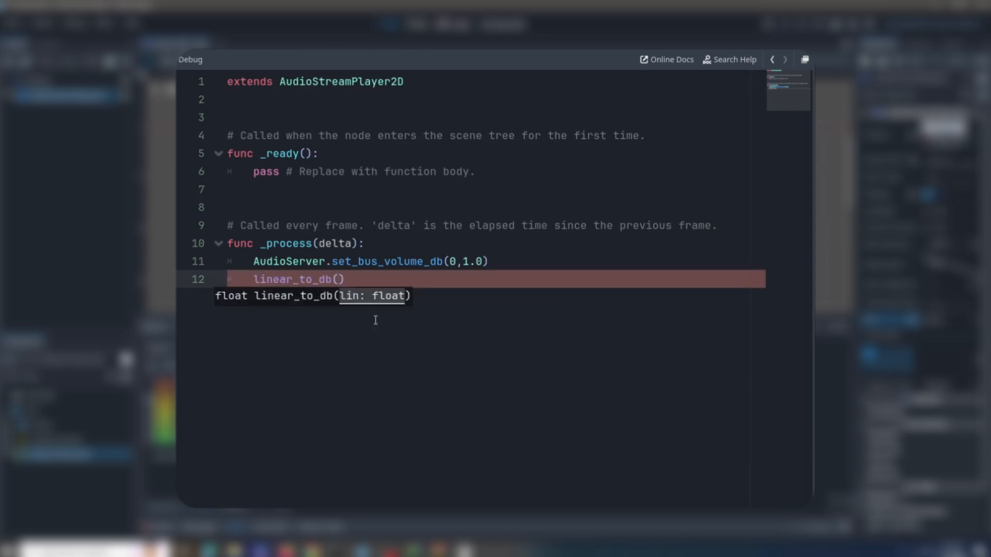
text(100)
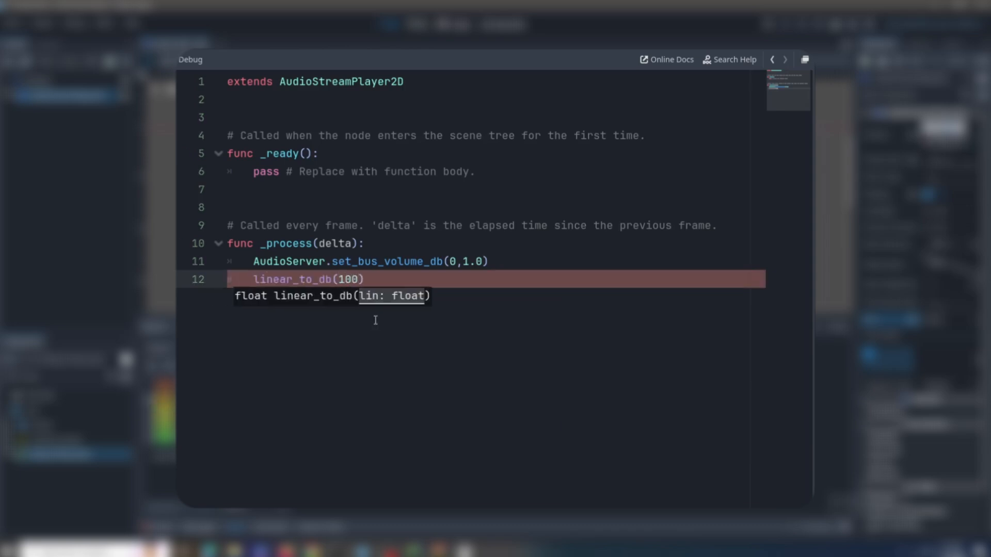
text(var)
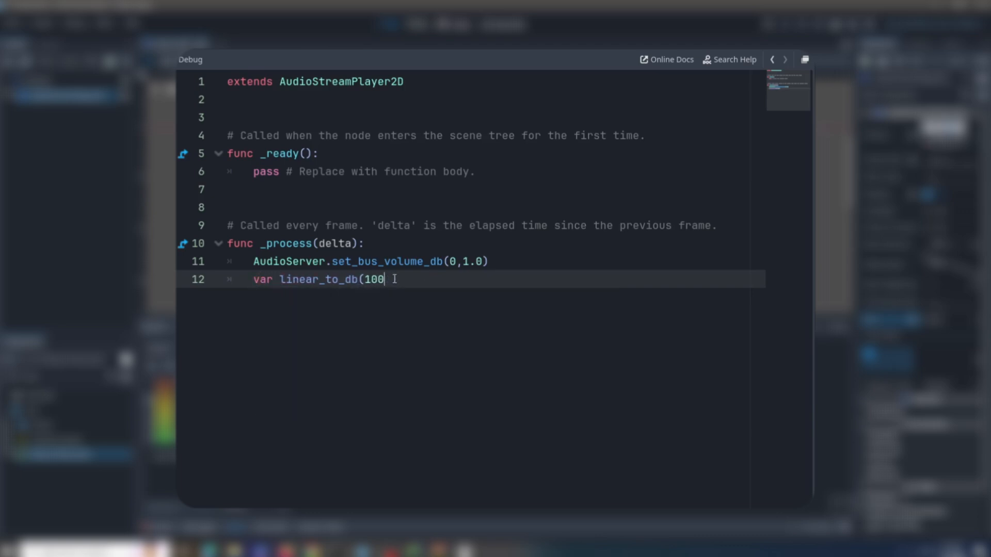
text(v =)
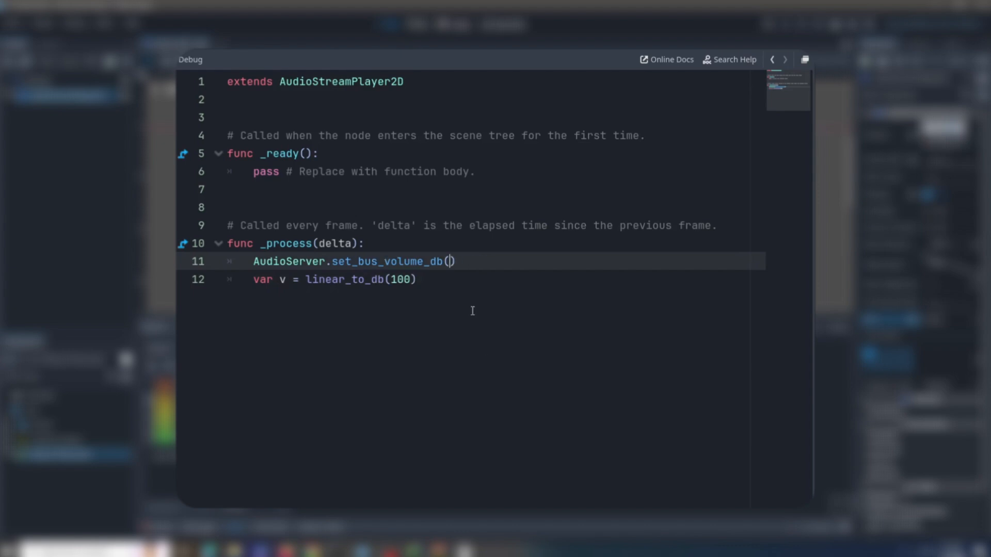
text(0.v)
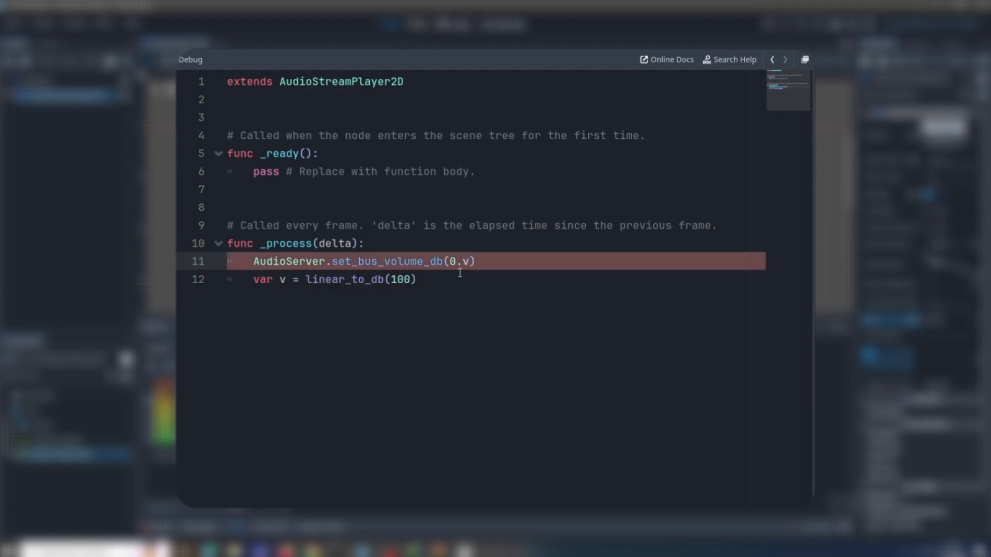
text(.0)
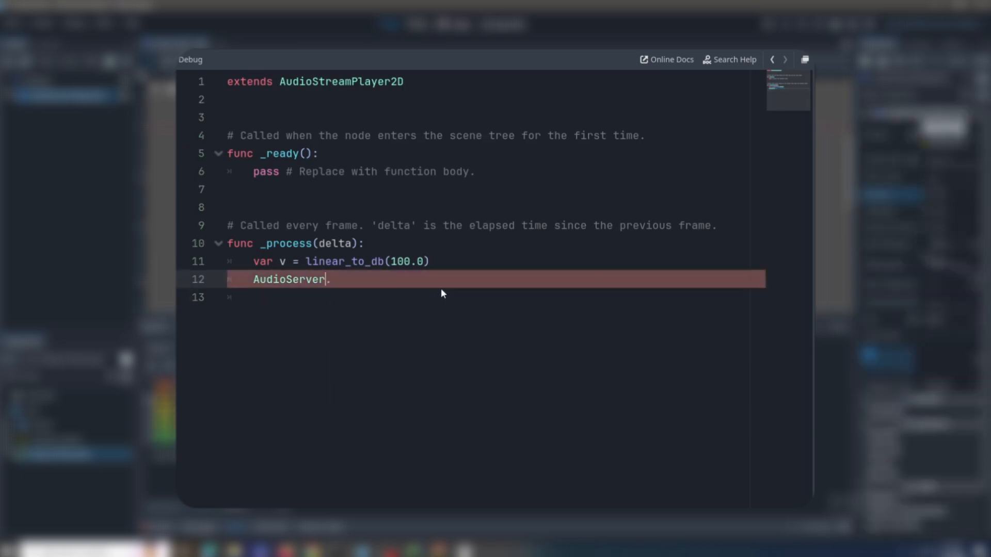
text(.)
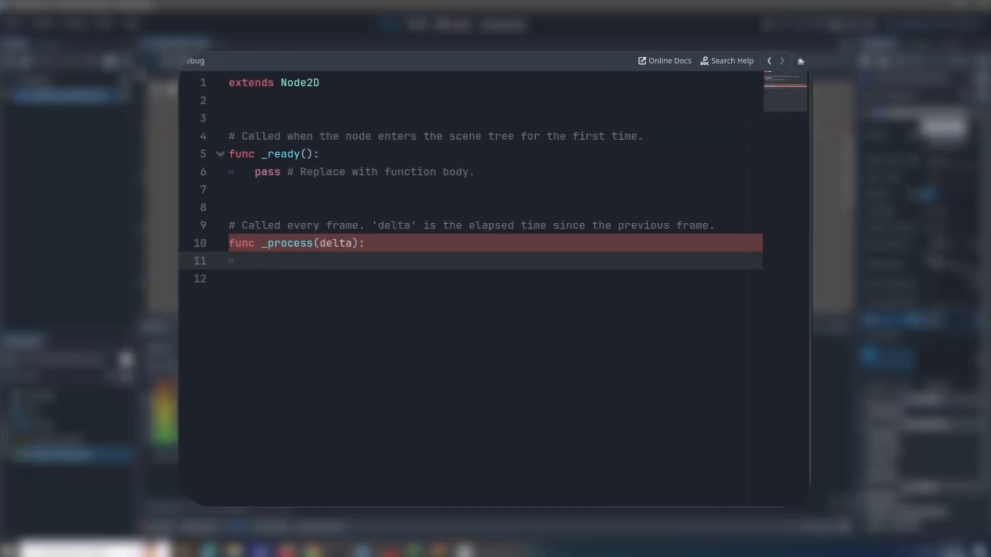
text(@onready var audio_stream_player_2d = $AudioStreamPlayer2D)
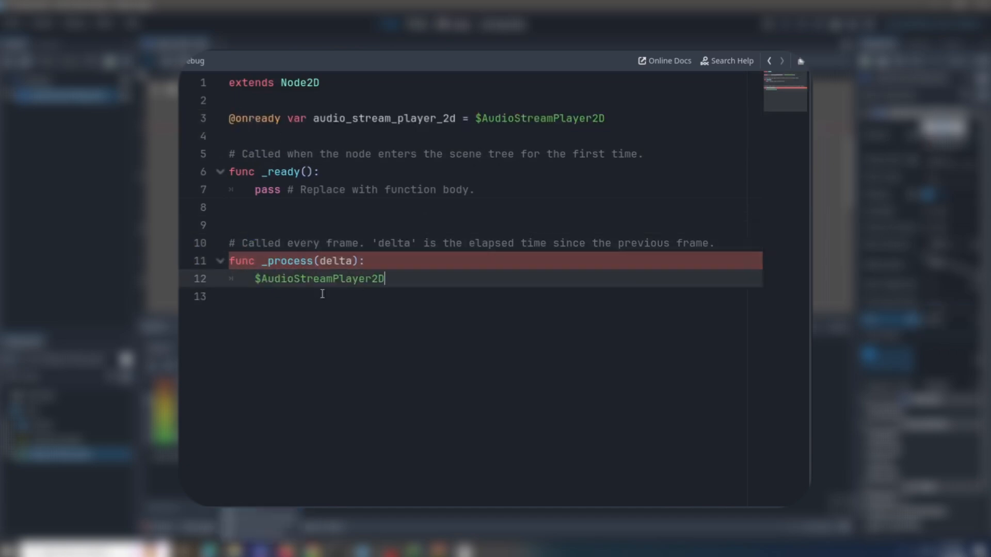
key(backspace)
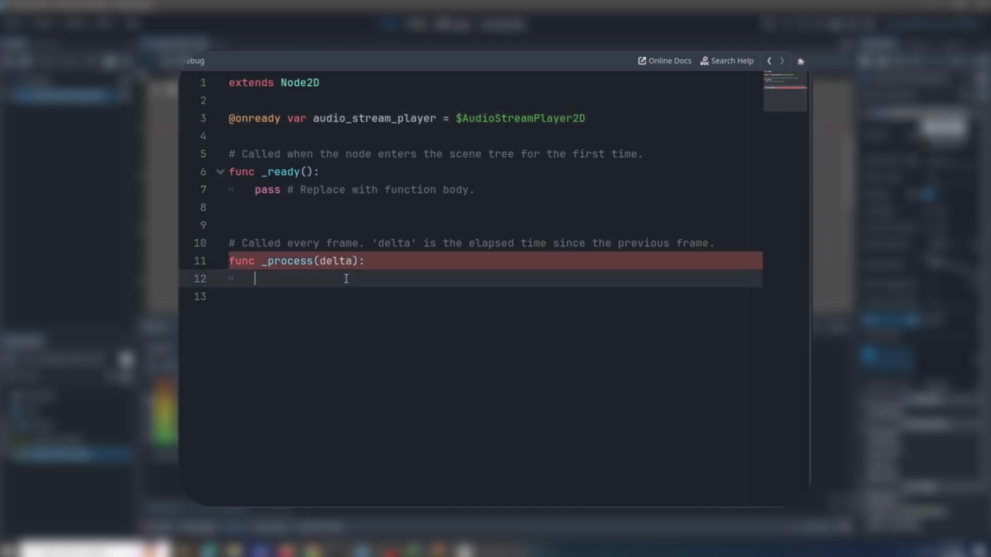
- Insert an audio_stream_player.play() call in _process via autocomplete
text(audio_stream_player)
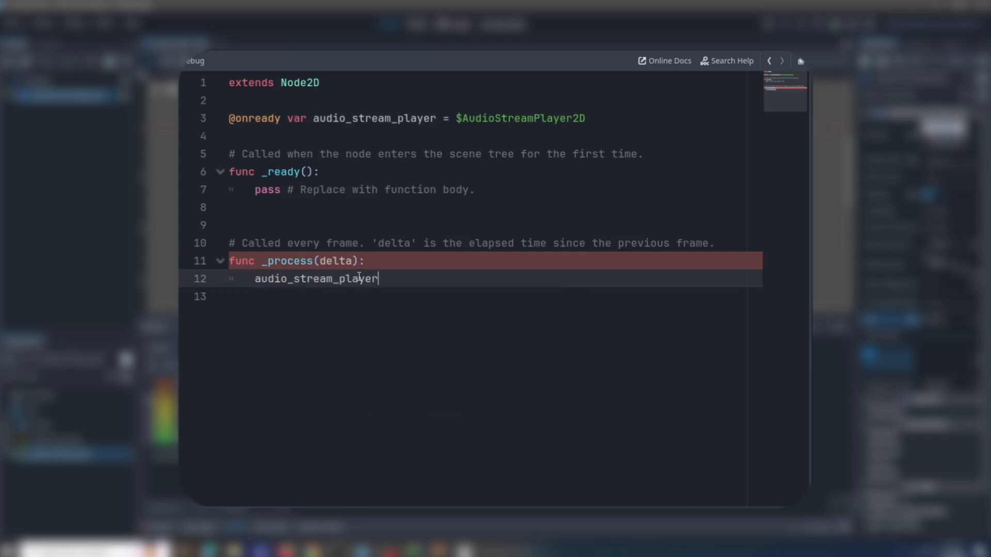
text(.pl)
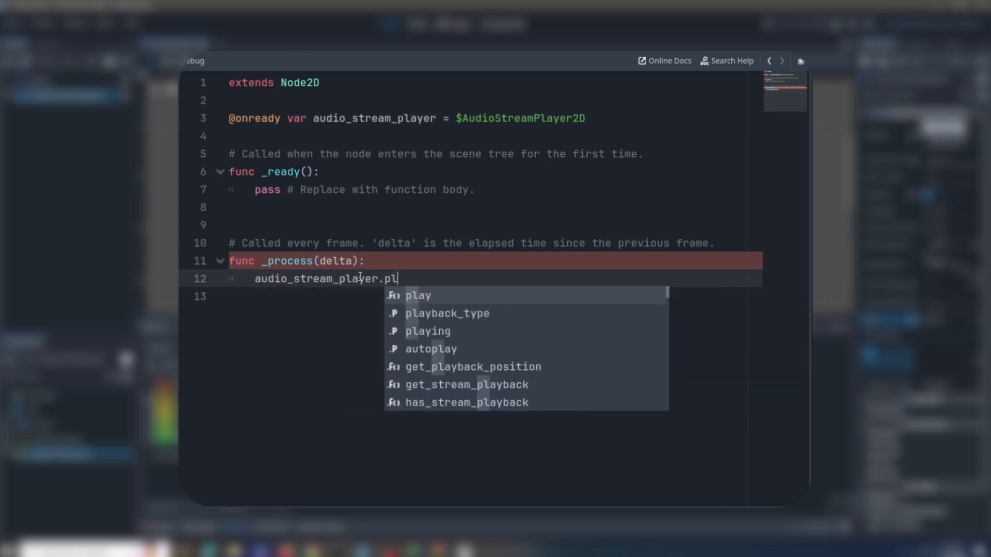
click(417, 296)
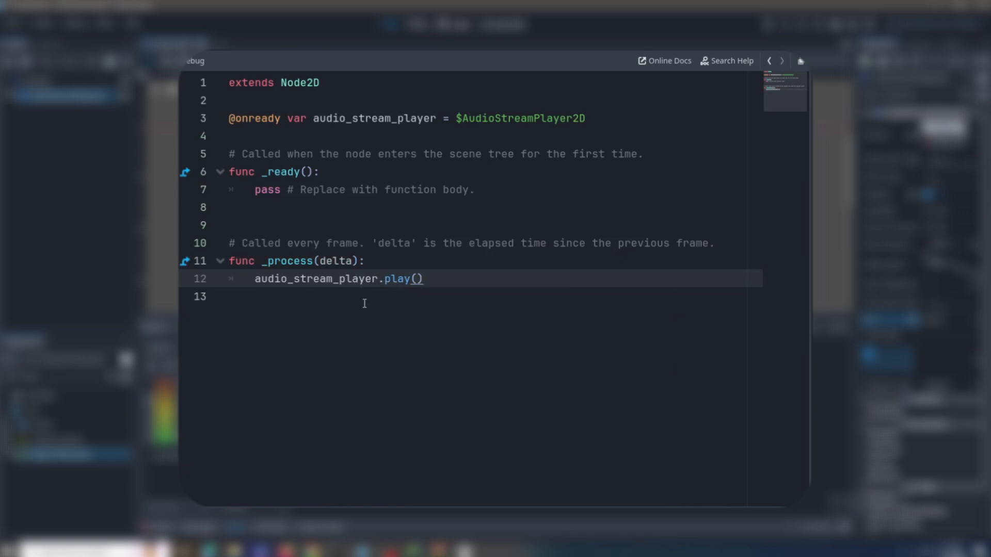
- Erase the stop() call from line 12 and browse autocomplete after audio_stream_player
text(st)
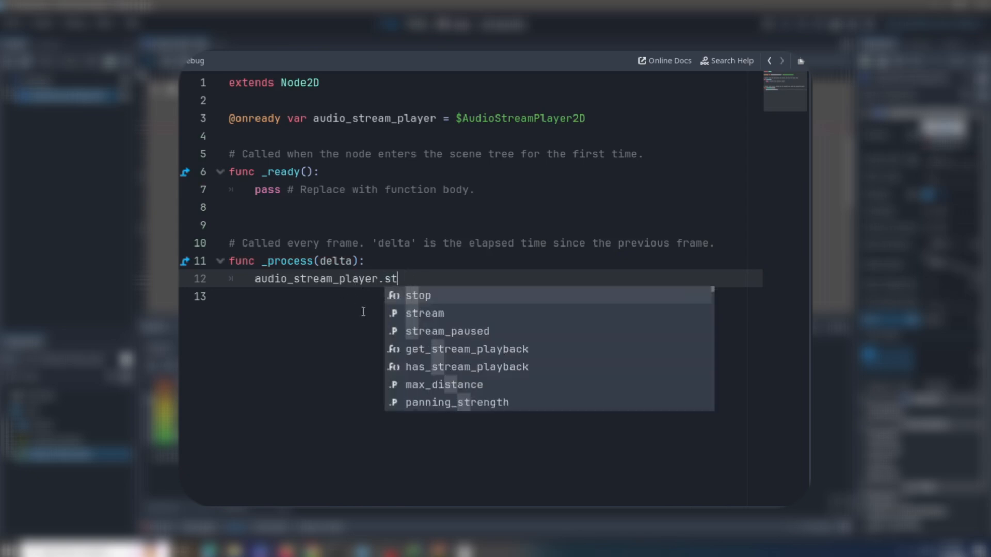
click(417, 295)
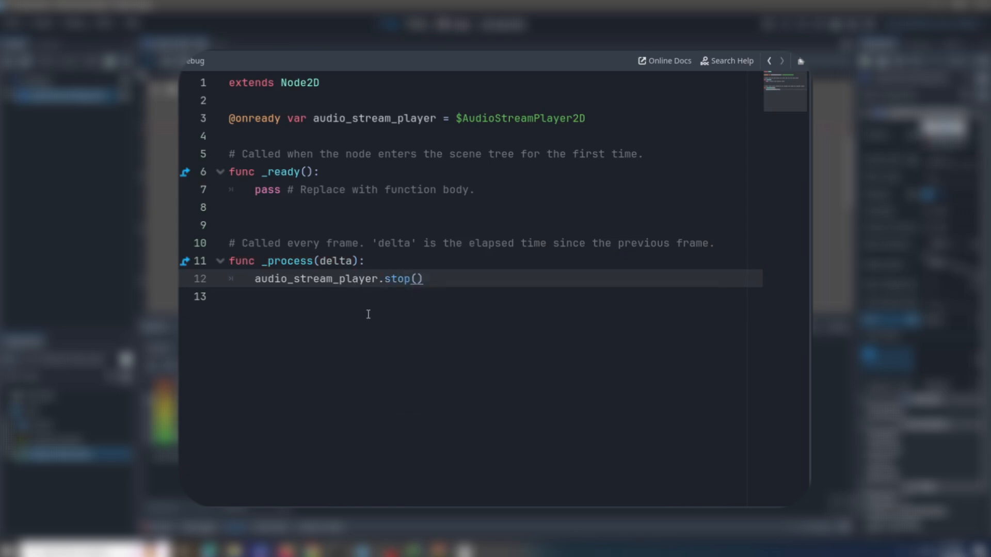
mouse_move(372, 322)
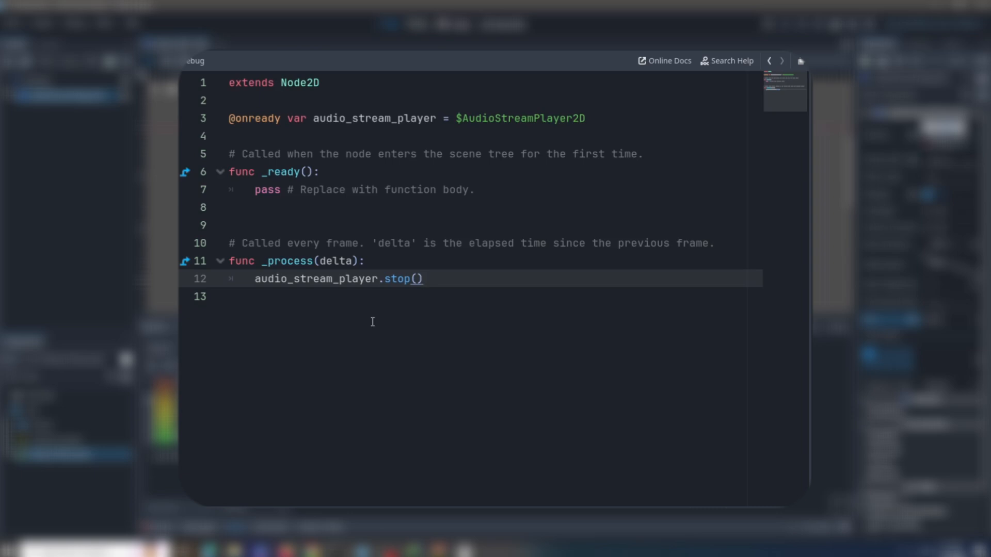
key(BackSpace)
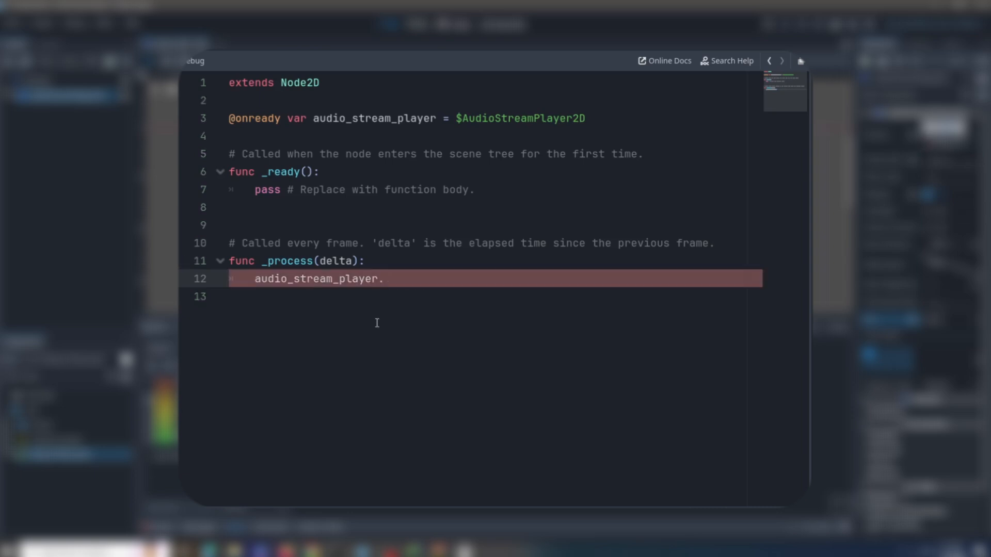
text(.)
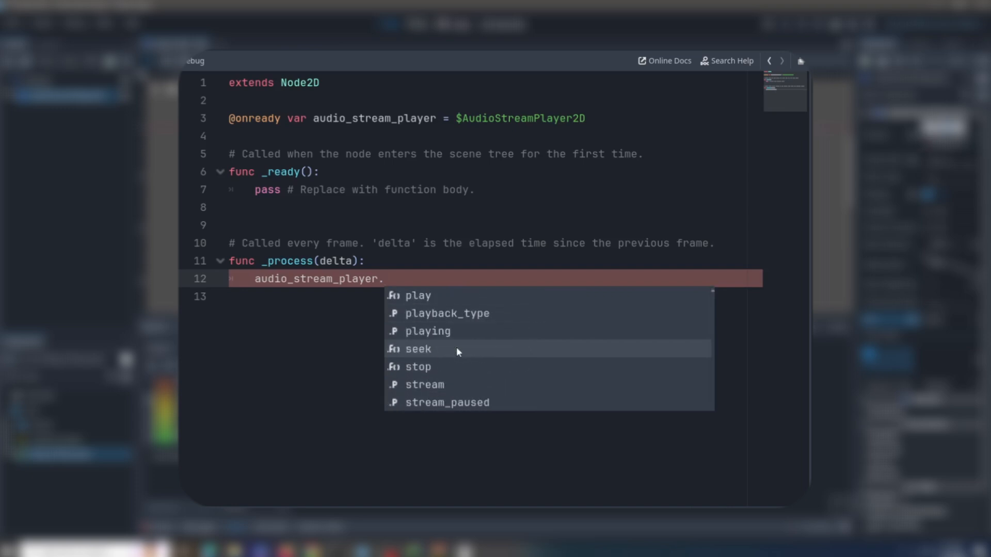
scroll(down, 3)
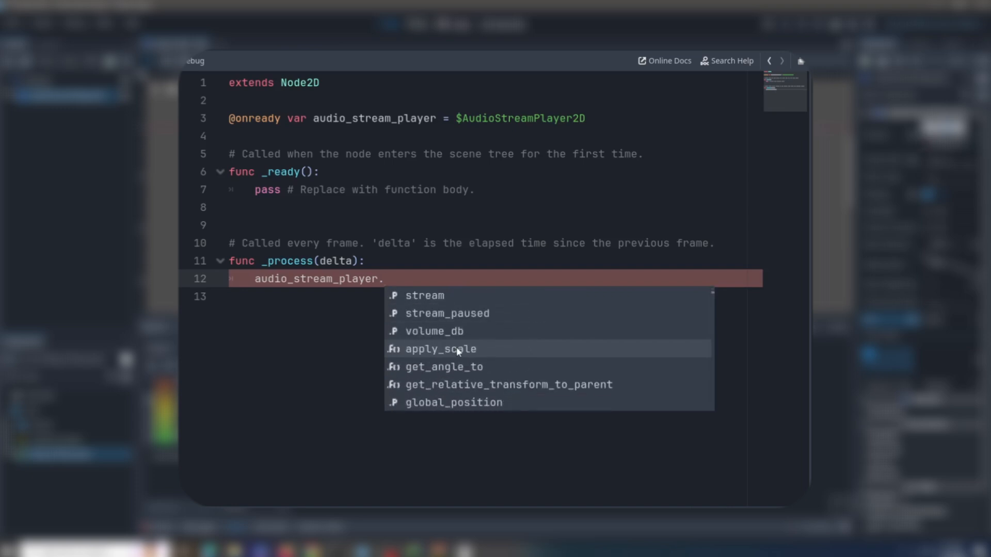
mouse_move(427, 396)
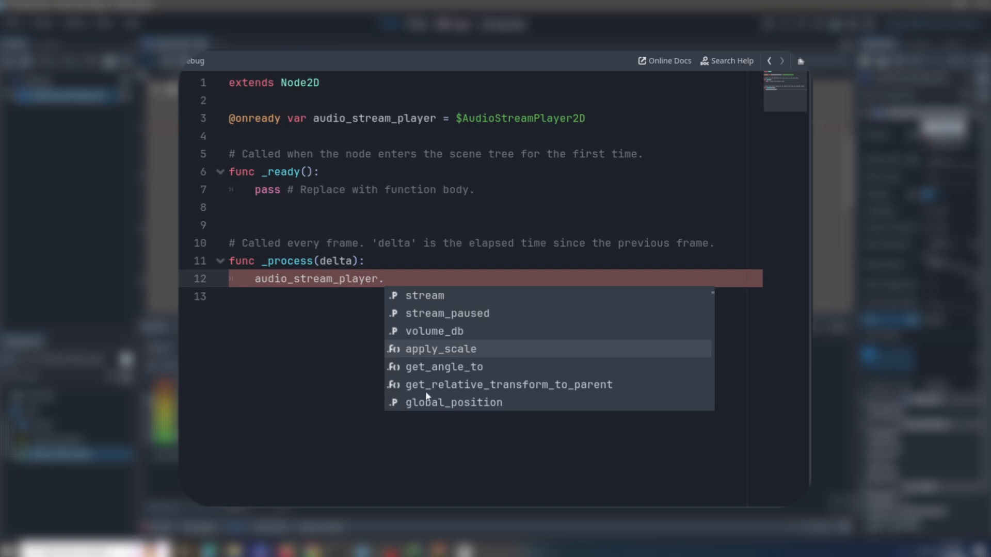
- On line 12 of _process, type the get_playback_position() call with an 'in sec' end comment
text(get_playback_position()
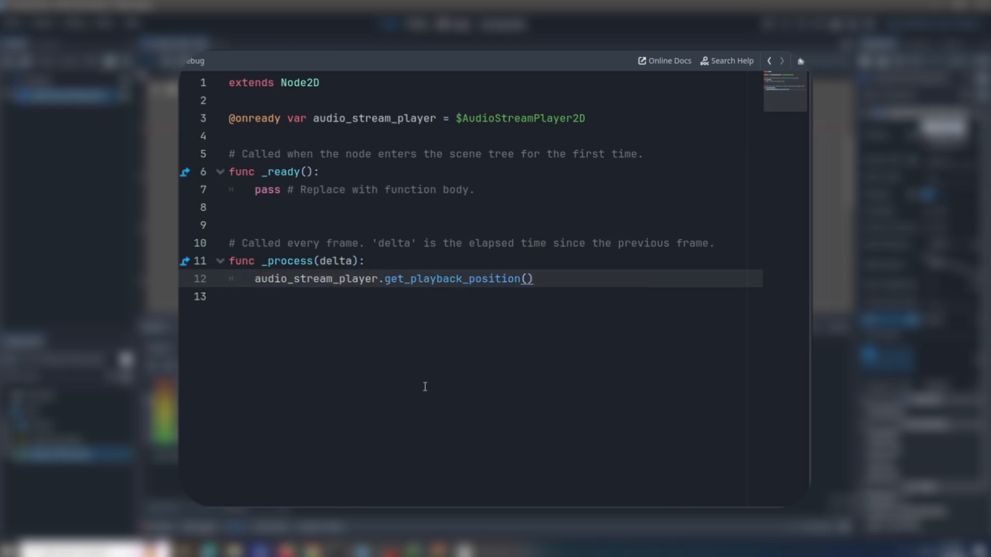
text(#)
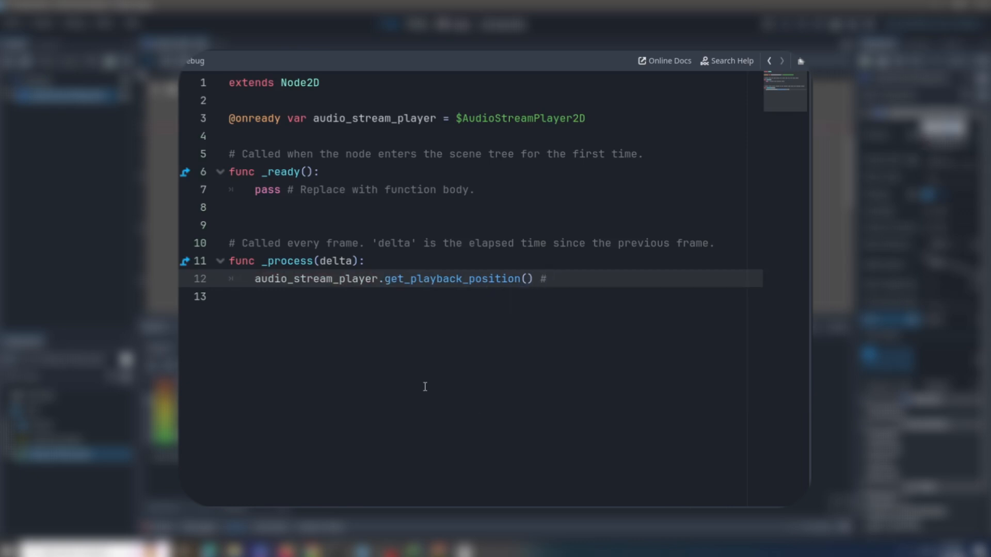
text(in sec)
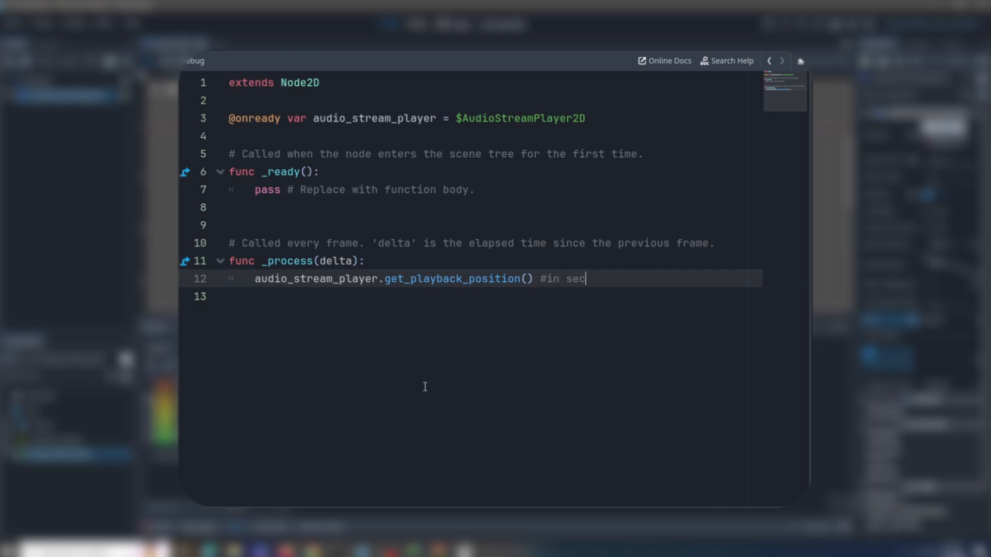
text(ends)
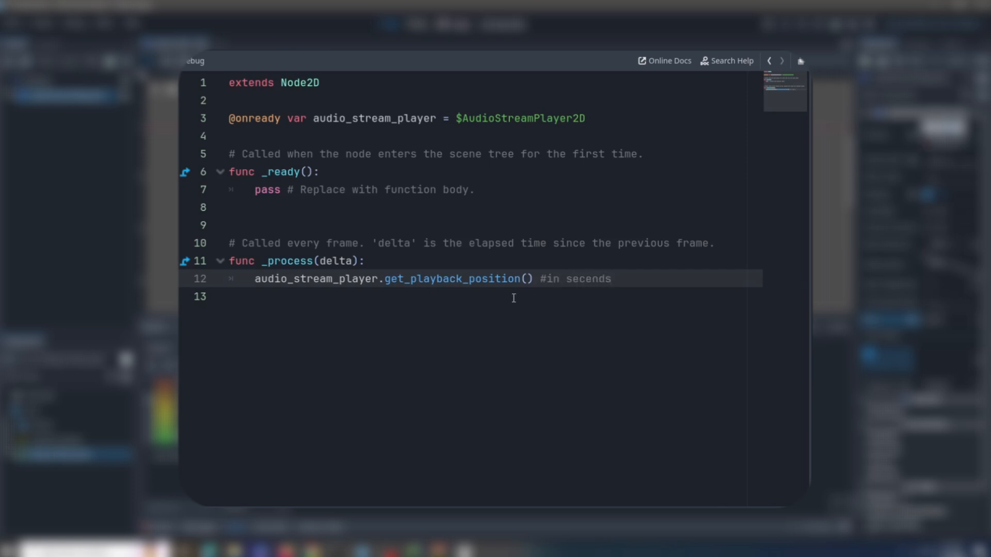
mouse_move(585, 313)
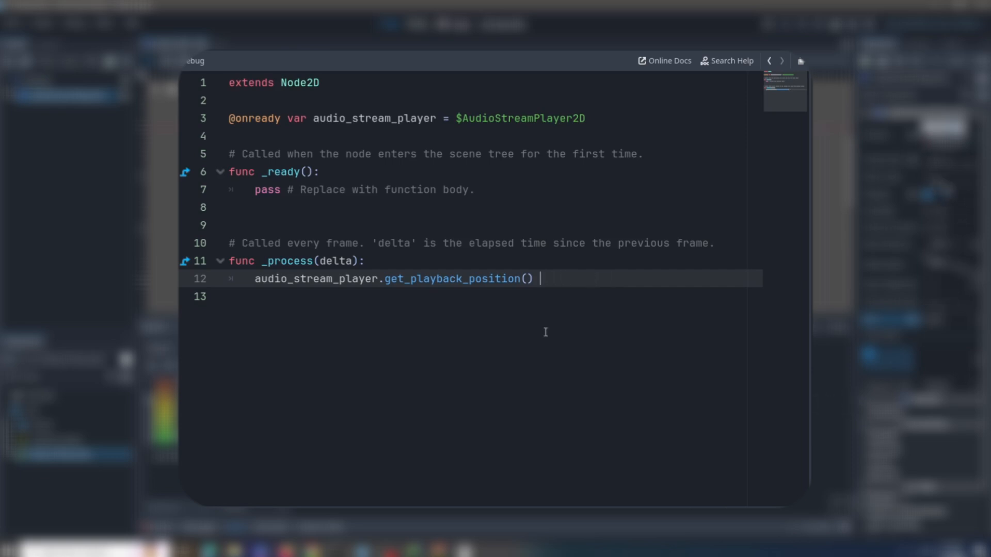
- Replace that call with get_stream_playback() from autocomplete
key(backspace)
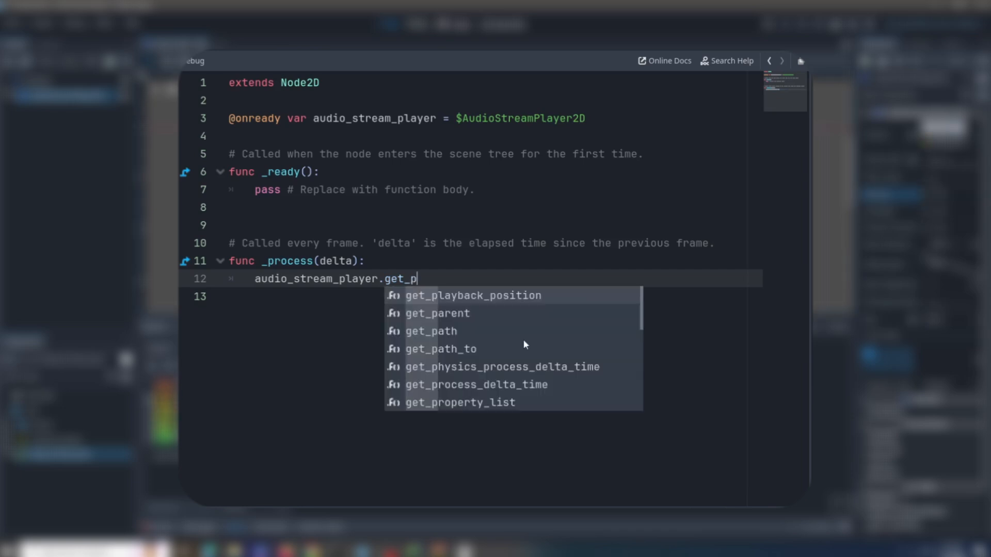
text(s)
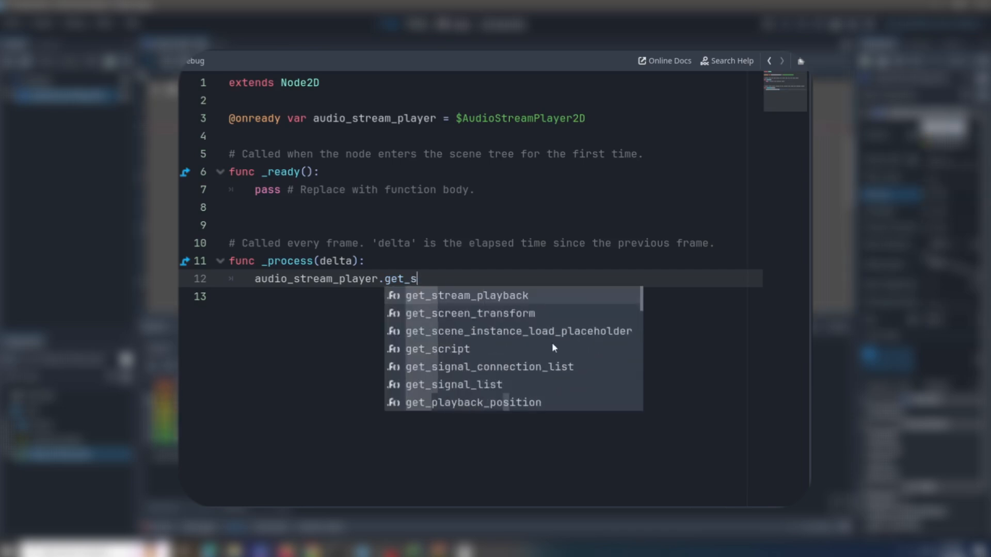
click(466, 295)
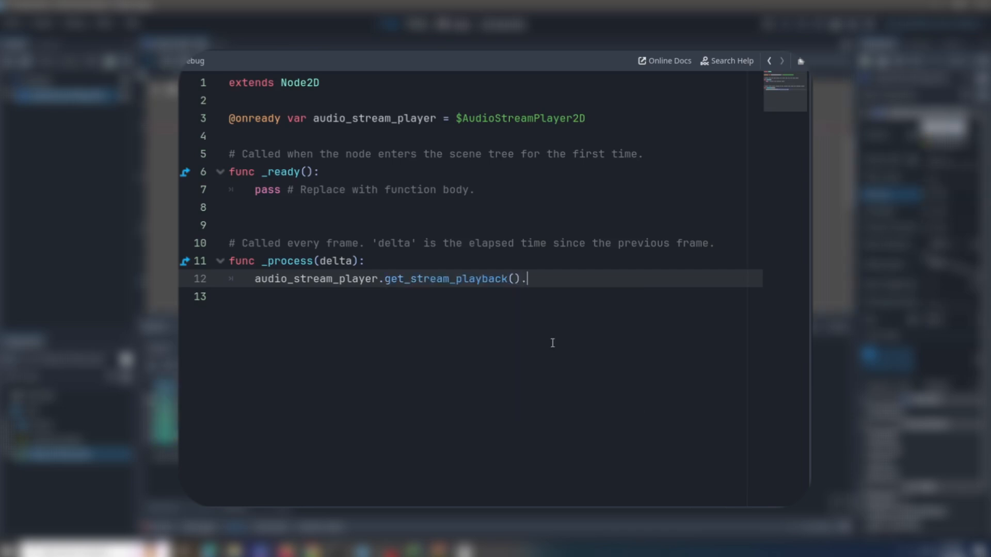
key(Backspace)
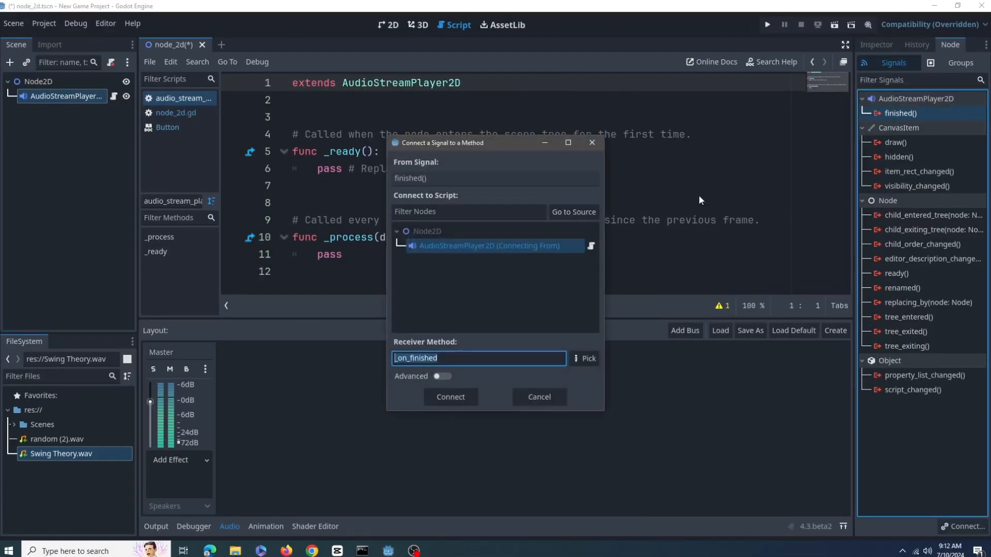
- Connect the finished() signal to the receiver method _on_finished
click(450, 397)
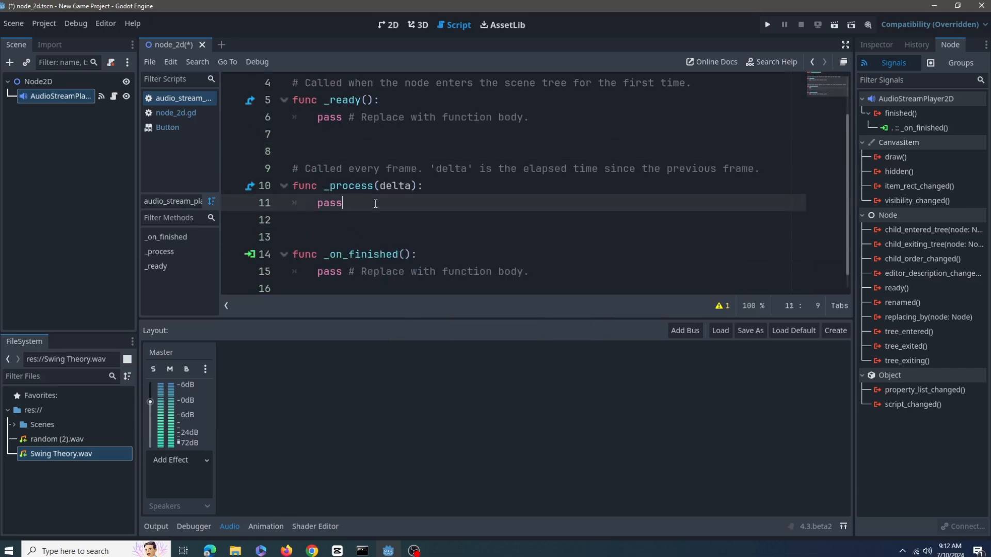
- Replace pass on line 11 of _process with 'await finished'
key(backspace)
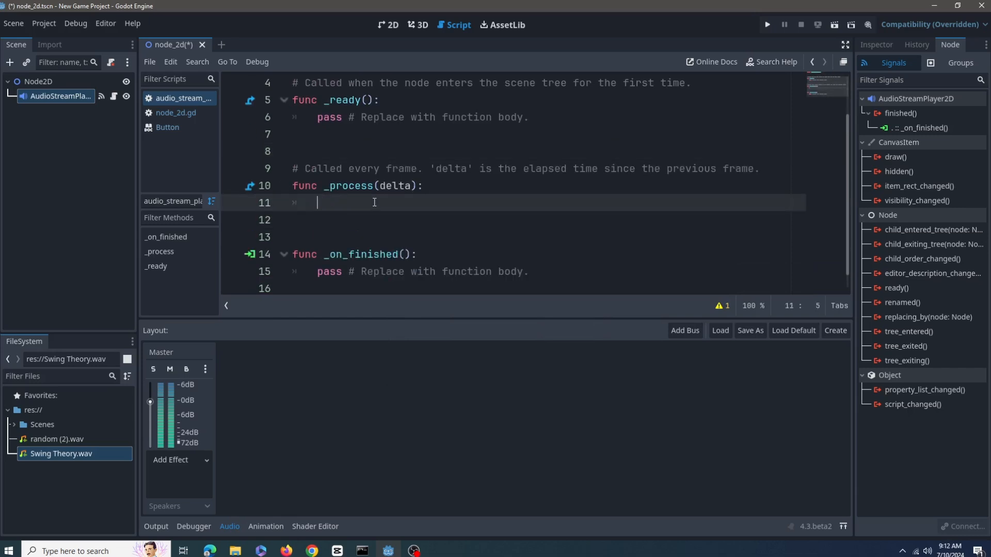
text(await)
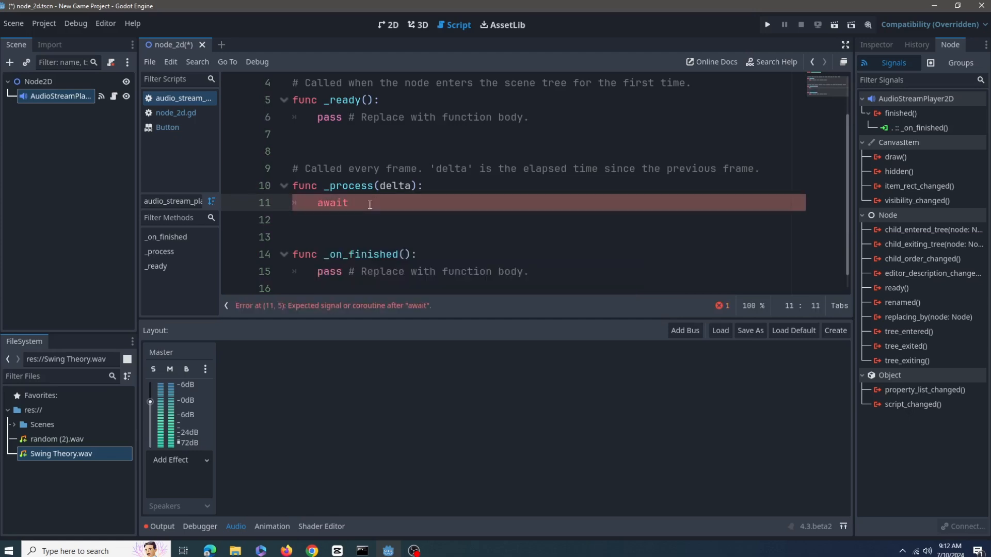
text(f)
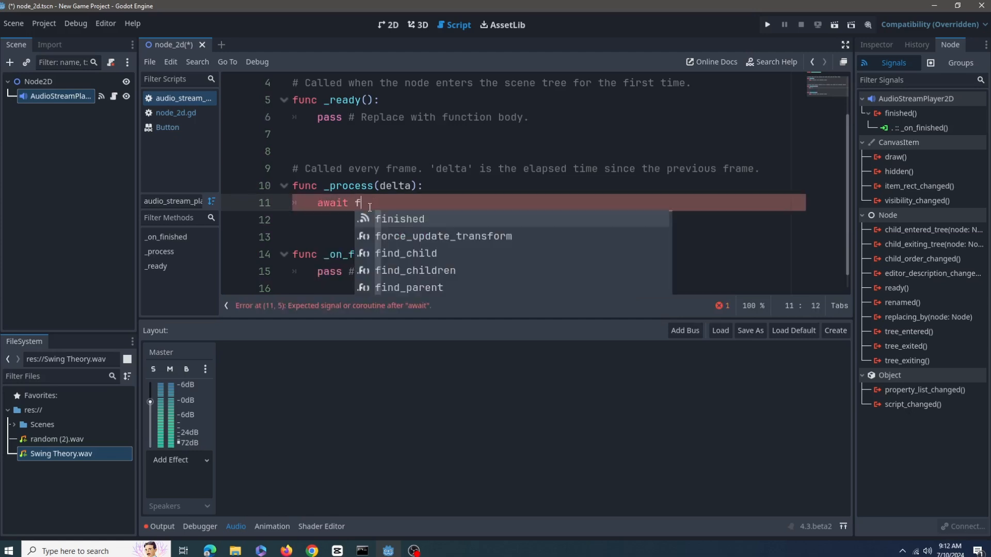
text(inished)
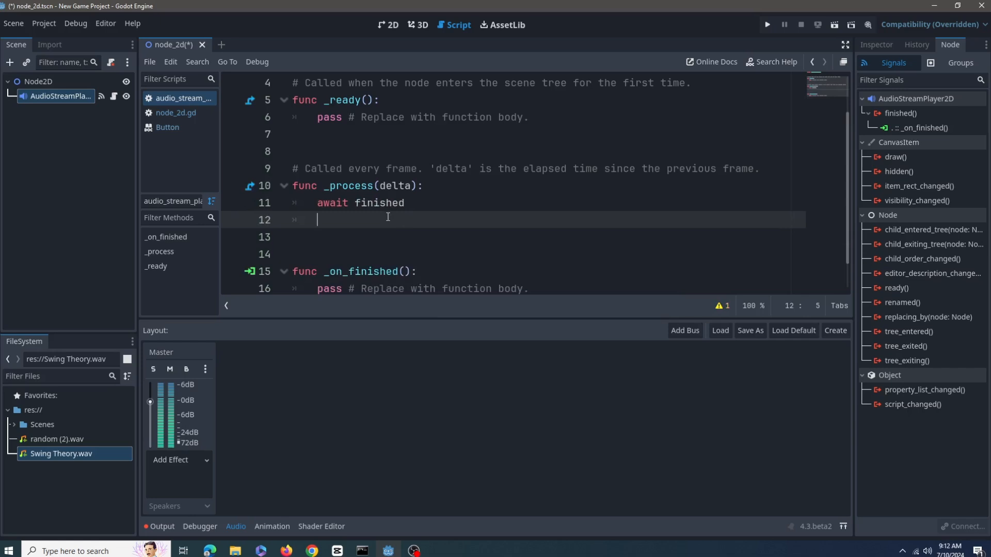
- Type and erase a stray 'pri' print attempt on line 12, then type 'die'
text(pr)
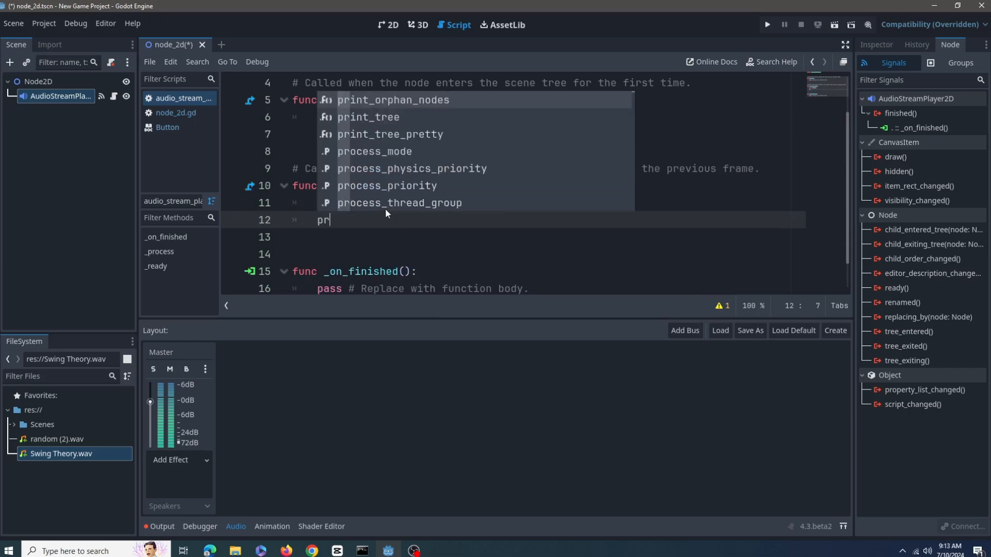
text(i)
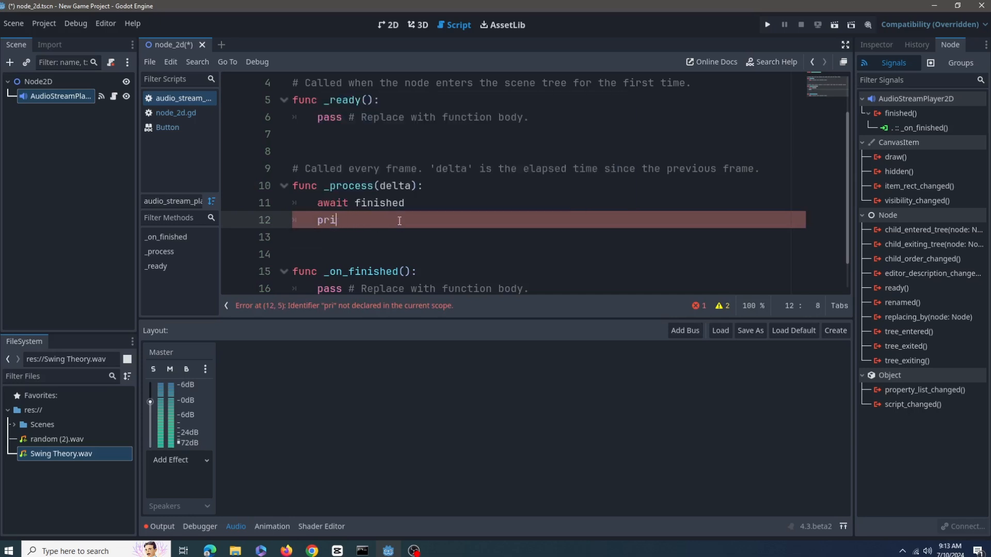
key(BackSpace)
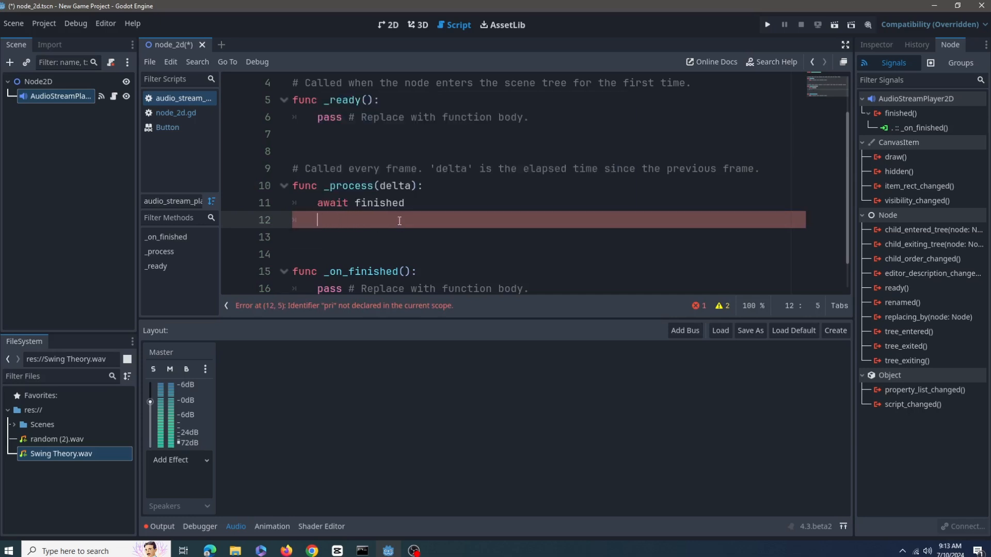
text(die)
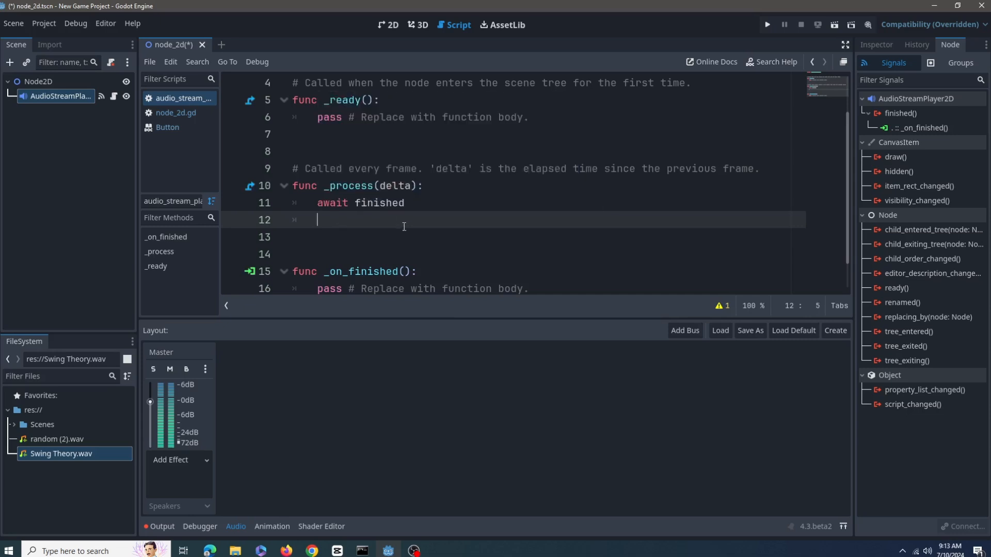
mouse_move(411, 230)
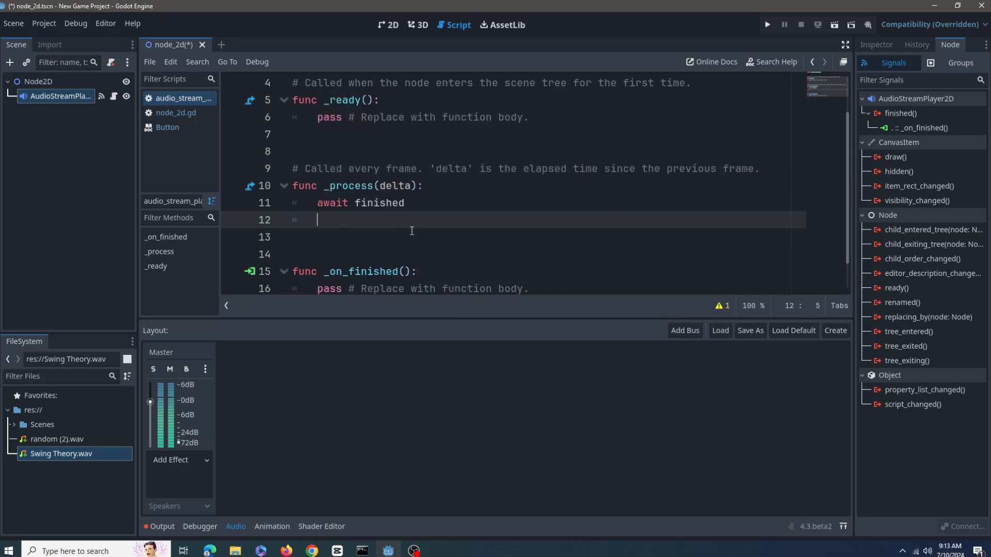